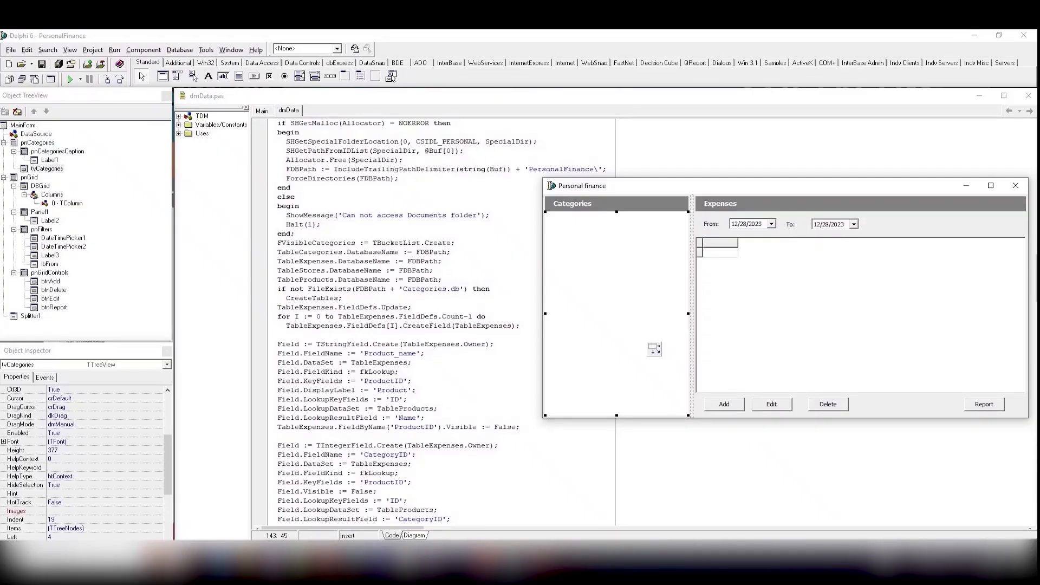
Launch the finance app and add a Soap expense from Walmart for 3.99
{"action": "left_click", "coordinate": [69, 79]}
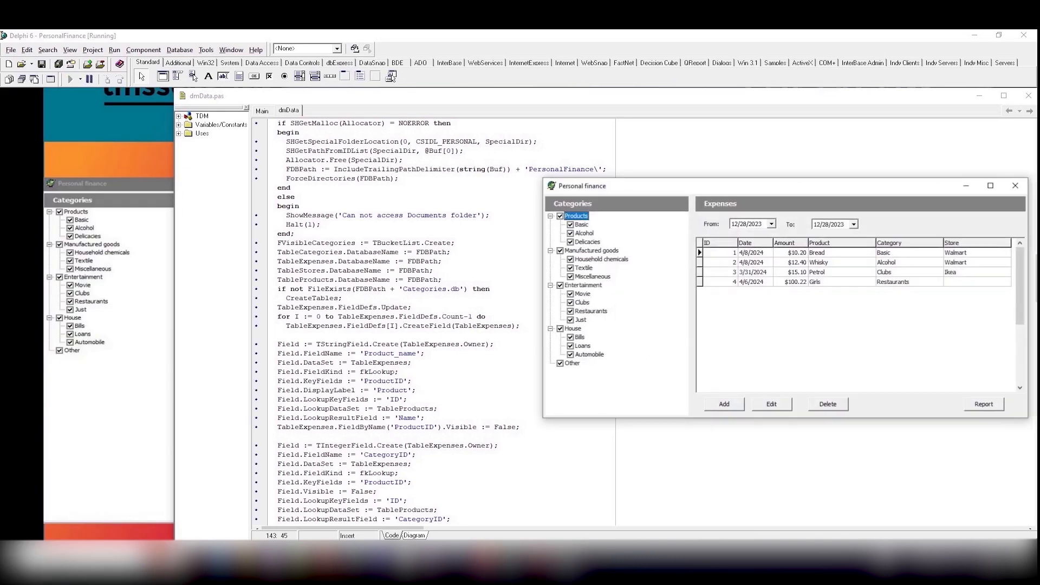
{"action": "left_click", "coordinate": [723, 405]}
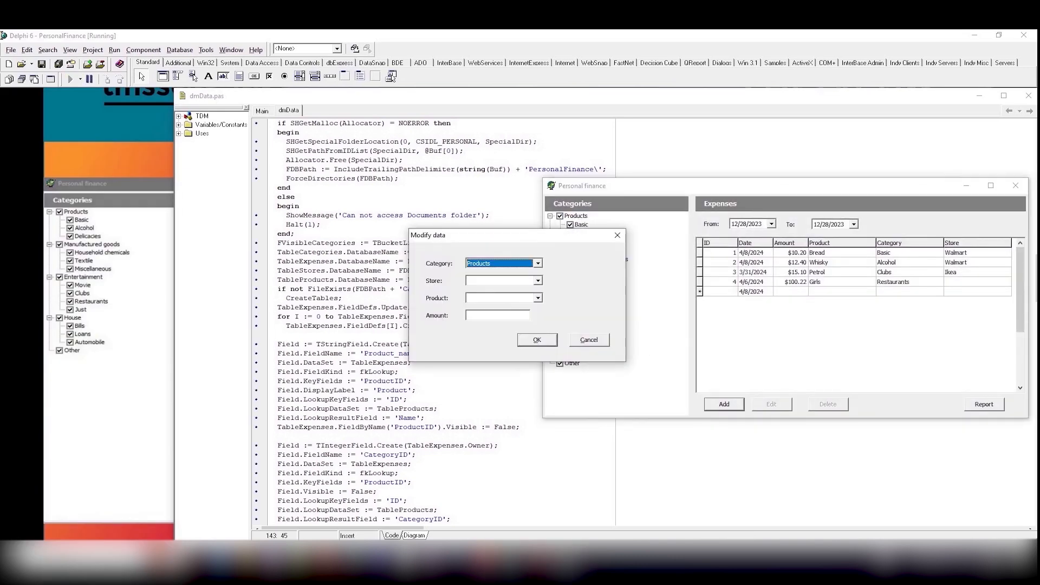
{"action": "left_click", "coordinate": [498, 280]}
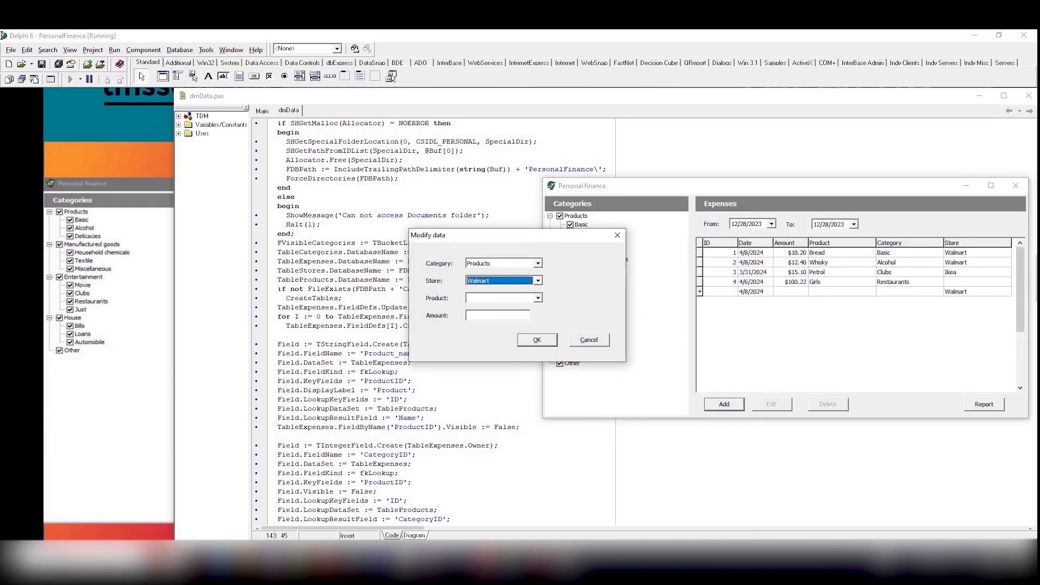
{"action": "left_click", "coordinate": [497, 297]}
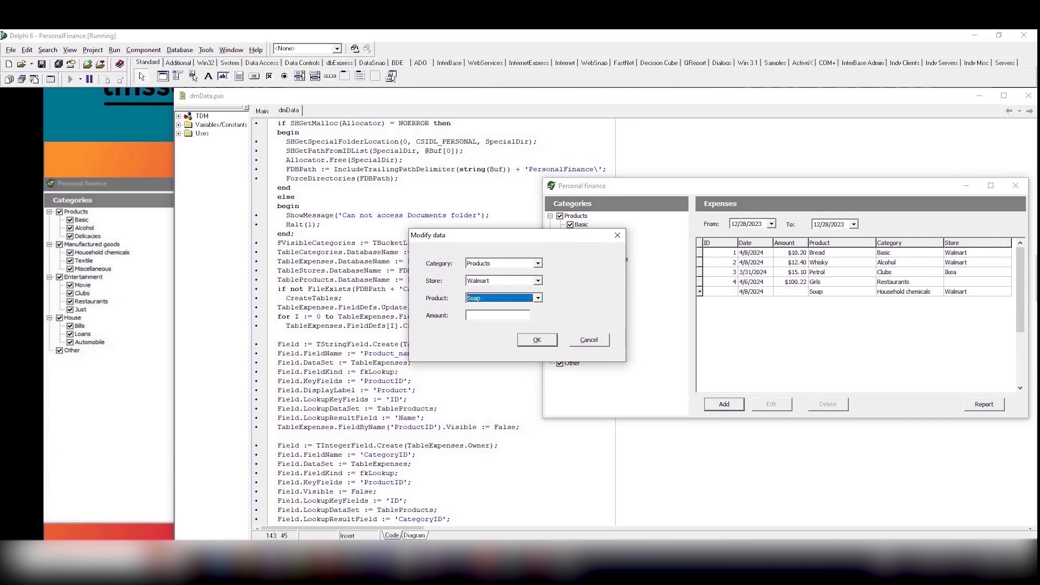
{"action": "type", "text": "3.99"}
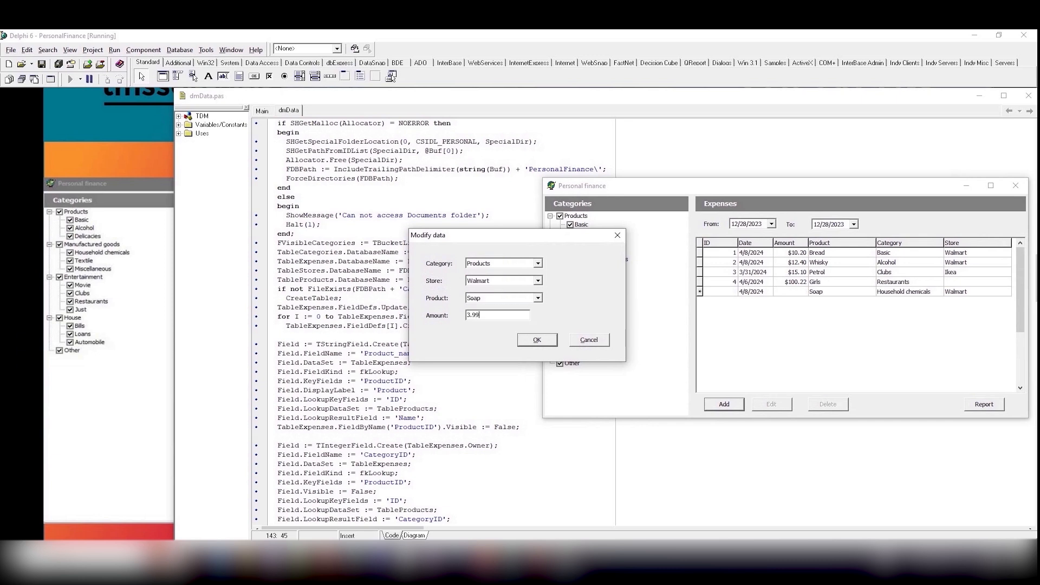
{"action": "left_click", "coordinate": [537, 339]}
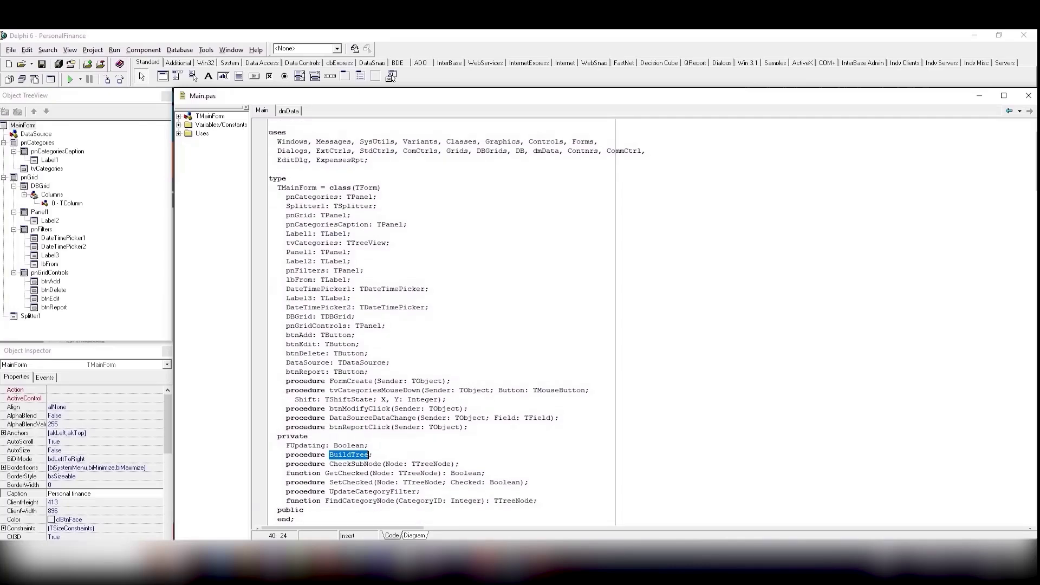
Switch the editor to the dmData unit showing the table-creation code
{"action": "left_click", "coordinate": [288, 111]}
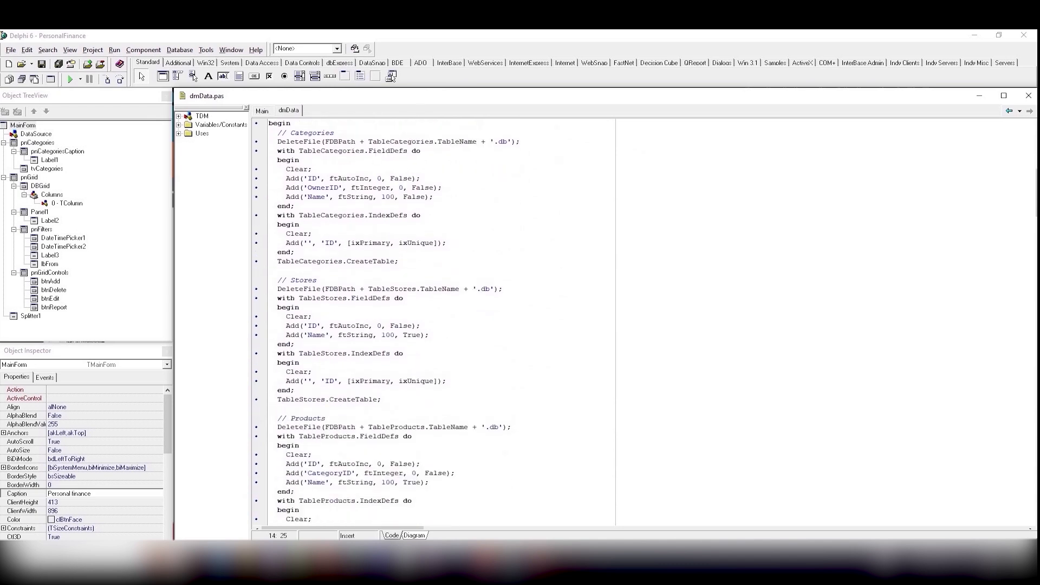
Scroll through dmData.pas and into the Main unit's TMainForm declaration
{"action": "scroll", "scroll_direction": "down", "scroll_amount": 3}
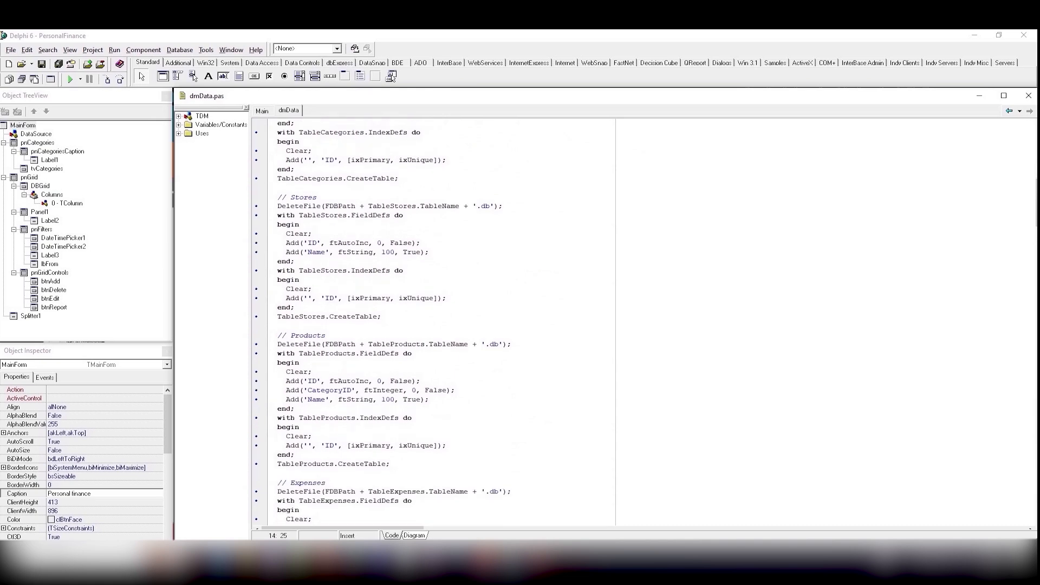
{"action": "scroll", "scroll_direction": "down", "scroll_amount": 3}
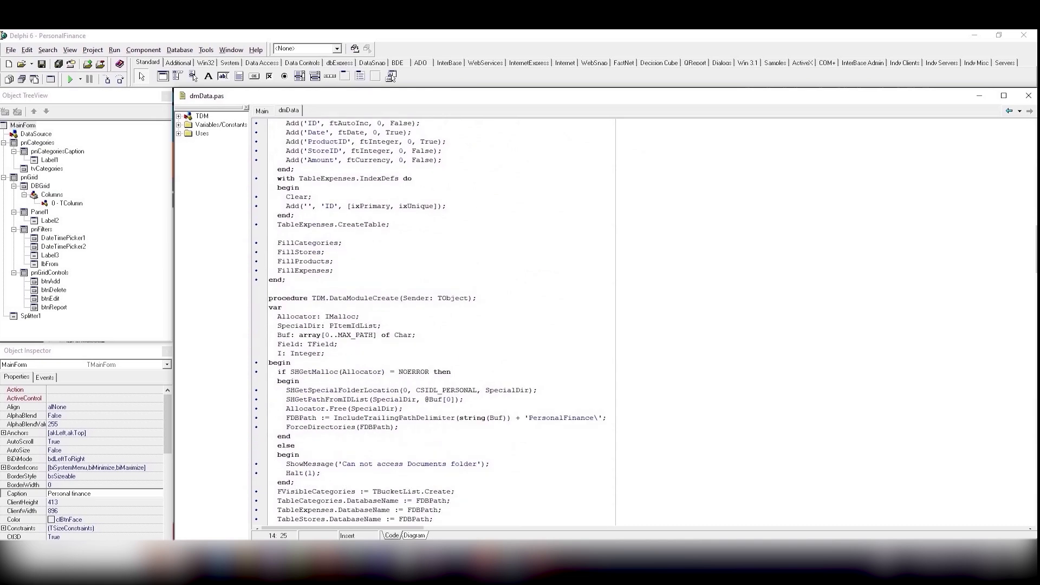
{"action": "scroll", "scroll_direction": "down", "scroll_amount": 3}
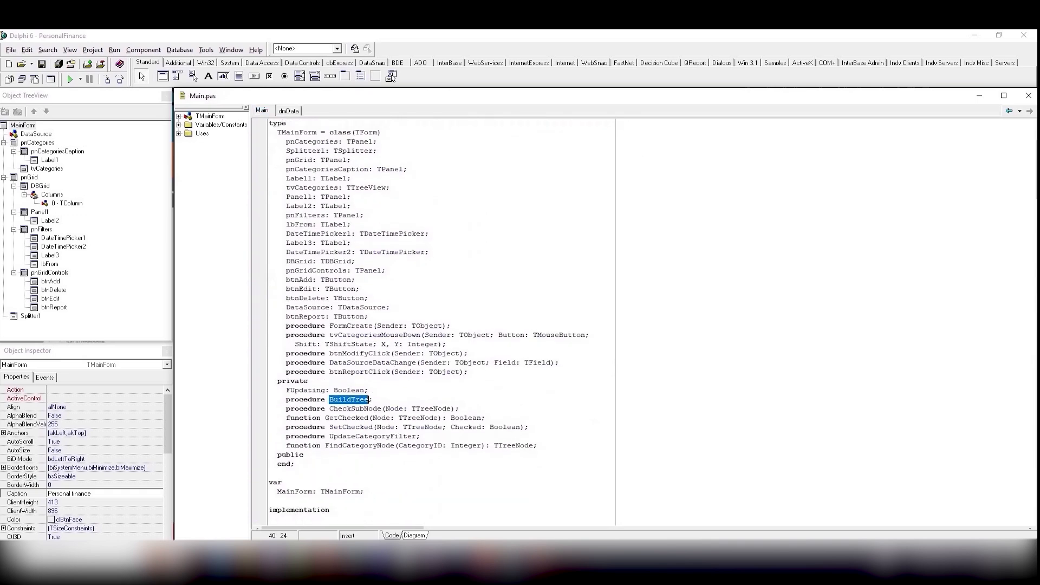
{"action": "scroll", "scroll_direction": "down", "scroll_amount": 3}
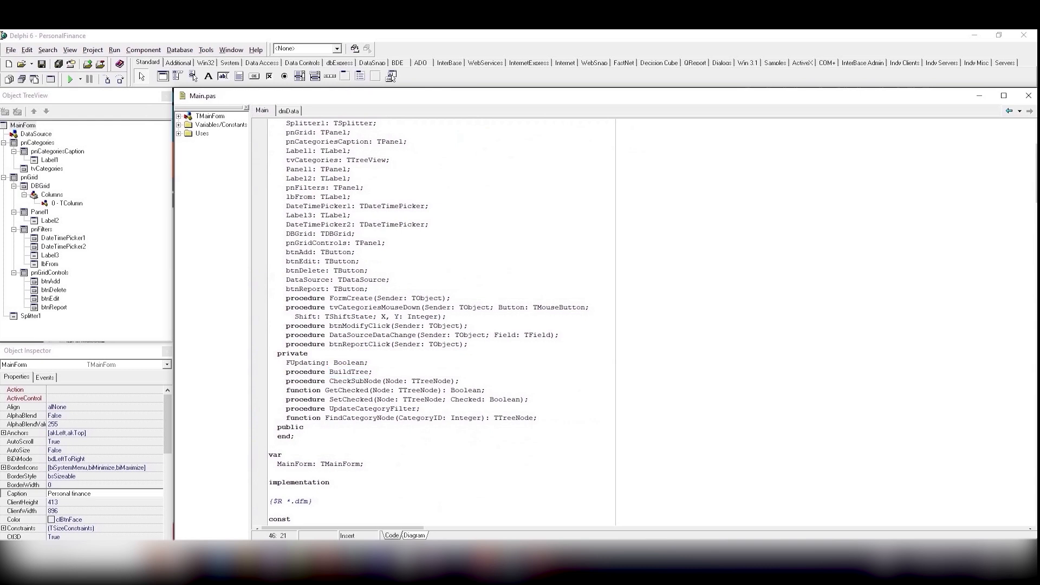
{"action": "scroll", "scroll_direction": "down", "scroll_amount": 3}
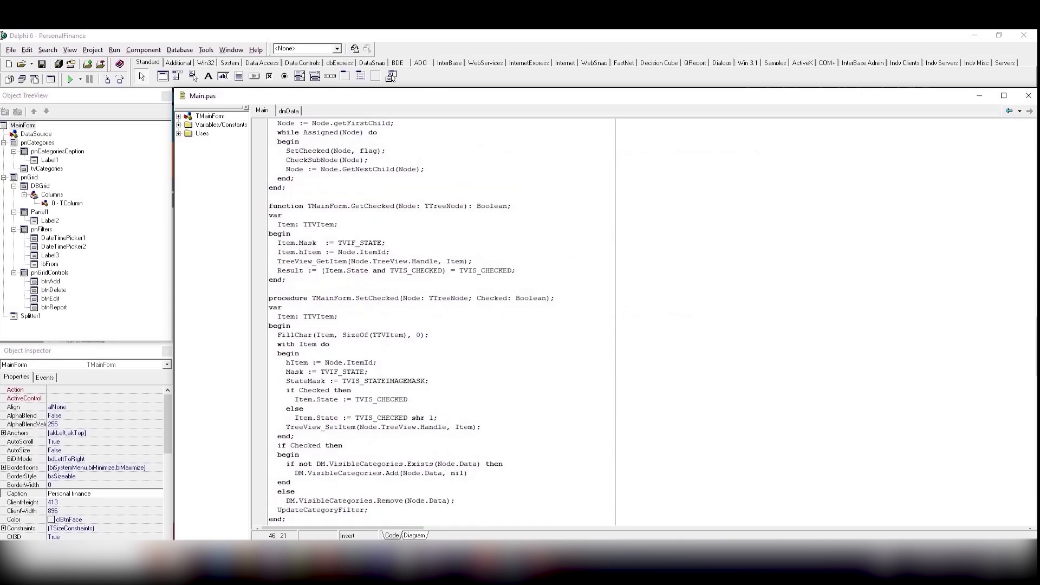
Finish Main.pas, then review dmData down to the FillExpenses and FillProducts routines
{"action": "scroll", "scroll_direction": "down", "scroll_amount": 3}
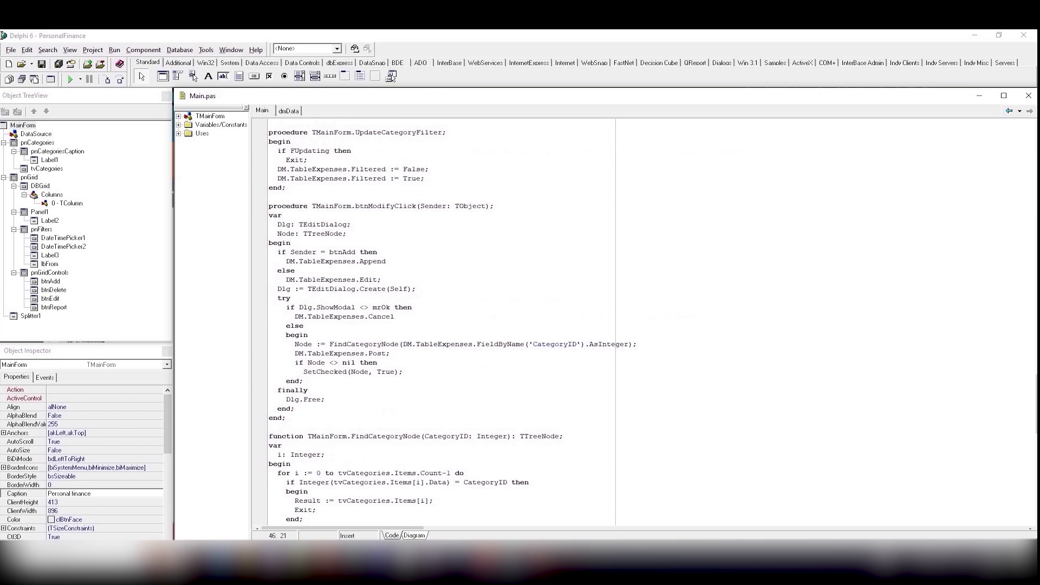
{"action": "scroll", "scroll_direction": "down", "scroll_amount": 3}
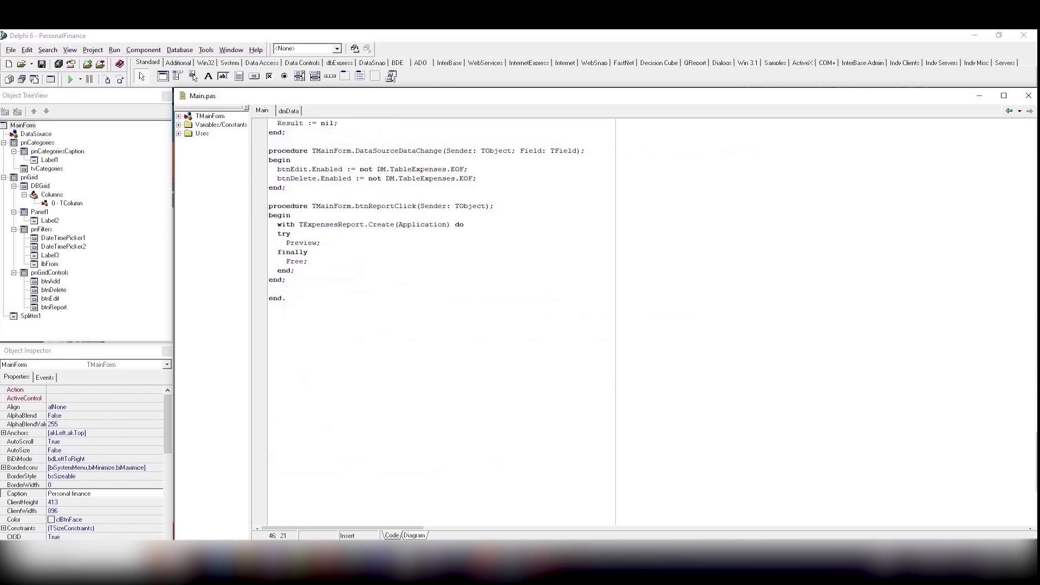
{"action": "left_click", "coordinate": [288, 111]}
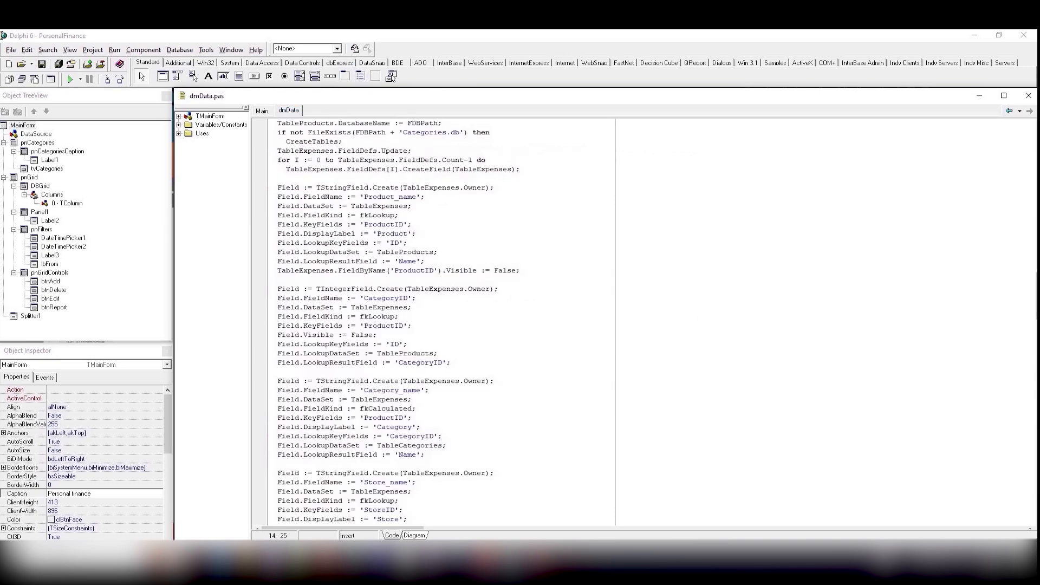
{"action": "scroll", "scroll_direction": "down", "scroll_amount": 3}
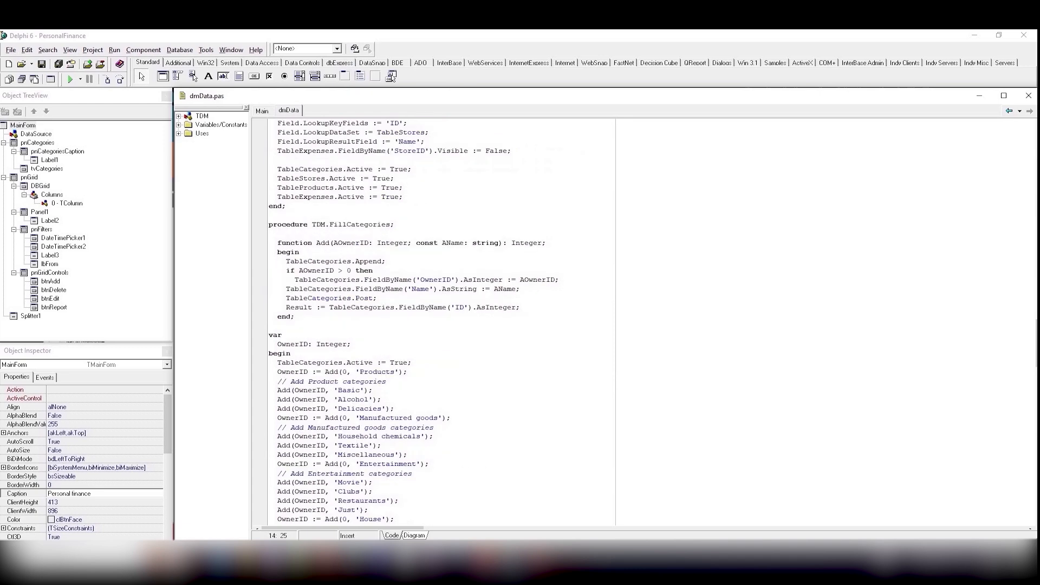
{"action": "scroll", "scroll_direction": "down", "scroll_amount": 3}
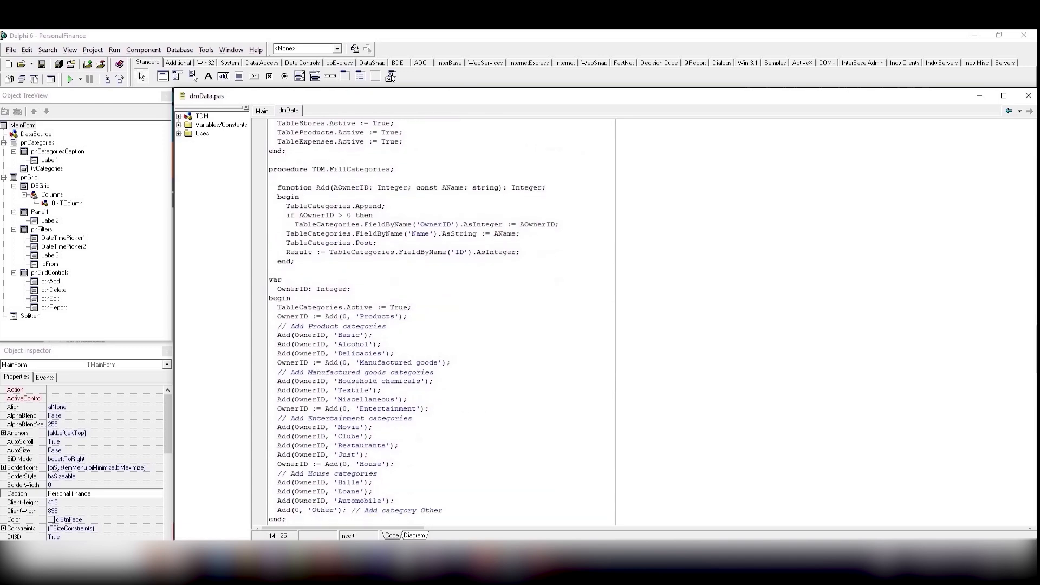
{"action": "scroll", "scroll_direction": "down", "scroll_amount": 3}
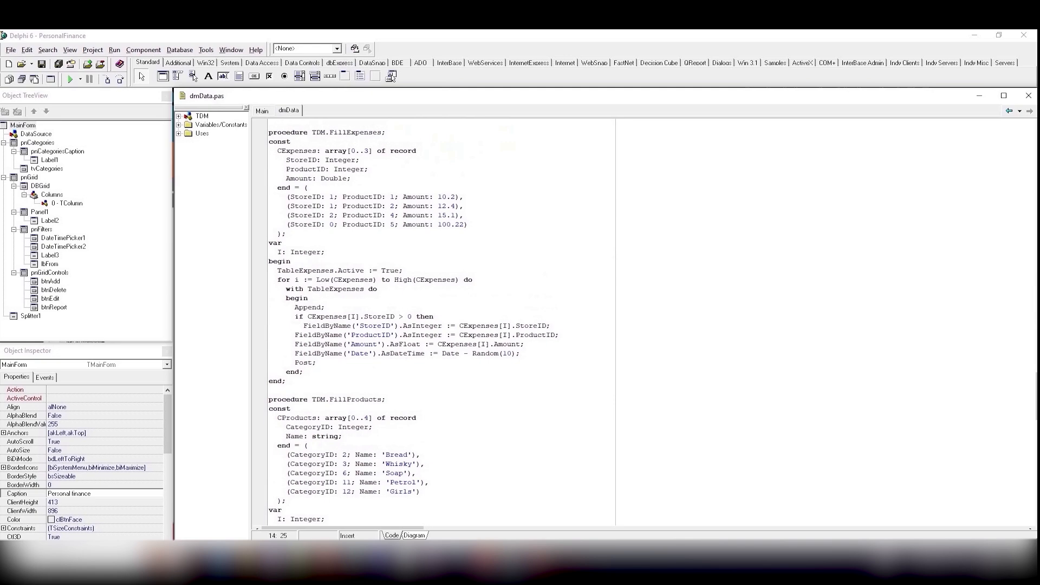
{"action": "scroll", "scroll_direction": "down", "scroll_amount": 3}
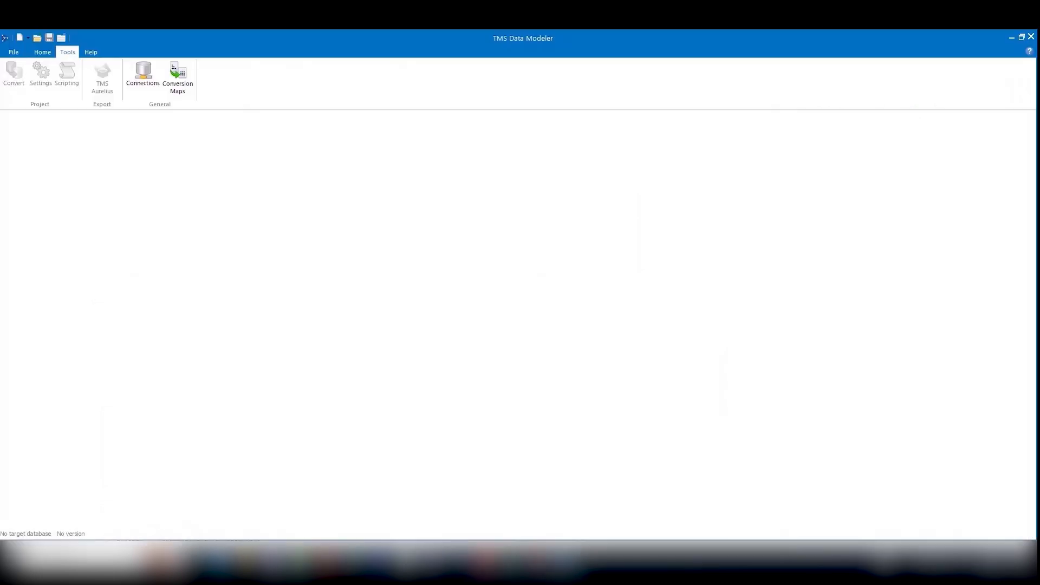
Create a new Data Modeler project with SQLite as the target database
{"action": "left_click", "coordinate": [13, 52]}
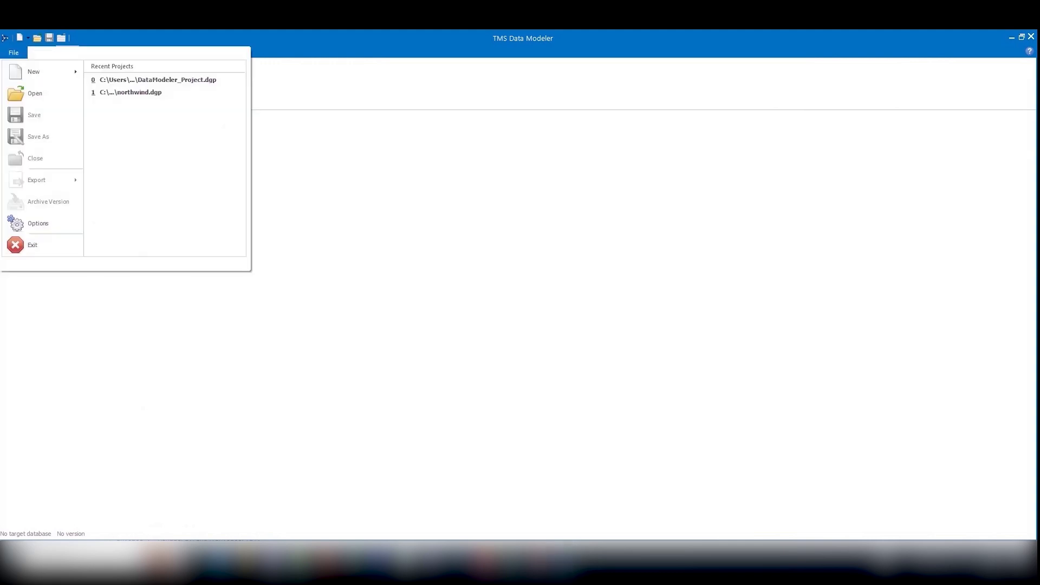
{"action": "left_click", "coordinate": [34, 72]}
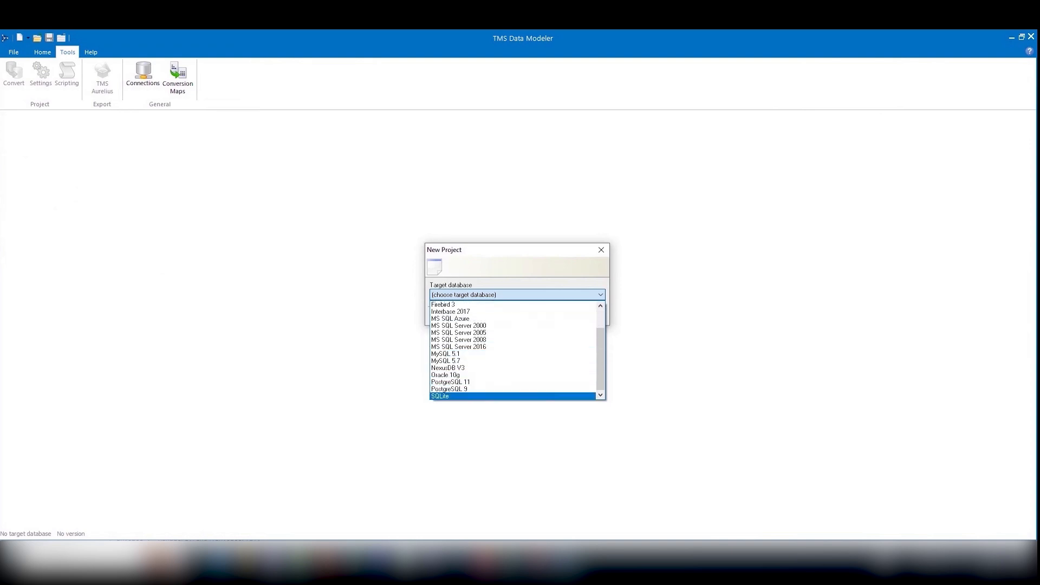
{"action": "left_click", "coordinate": [441, 397]}
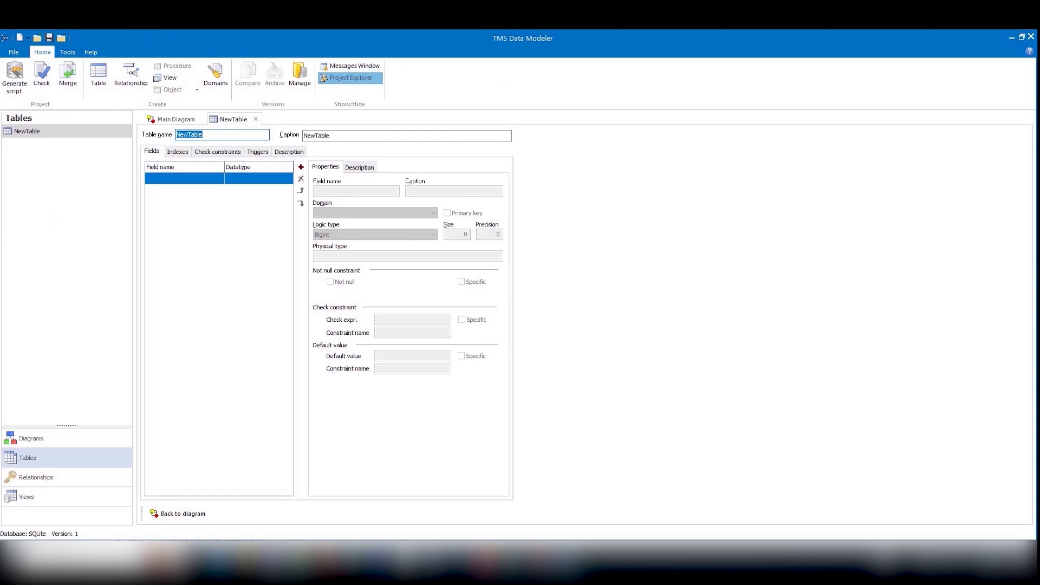
Name the first table CATEGORIES and continue adding the project's tables
{"action": "type", "text": "CATEGORIES"}
{"action": "left_click", "coordinate": [356, 191]}
{"action": "type", "text": "Name"}
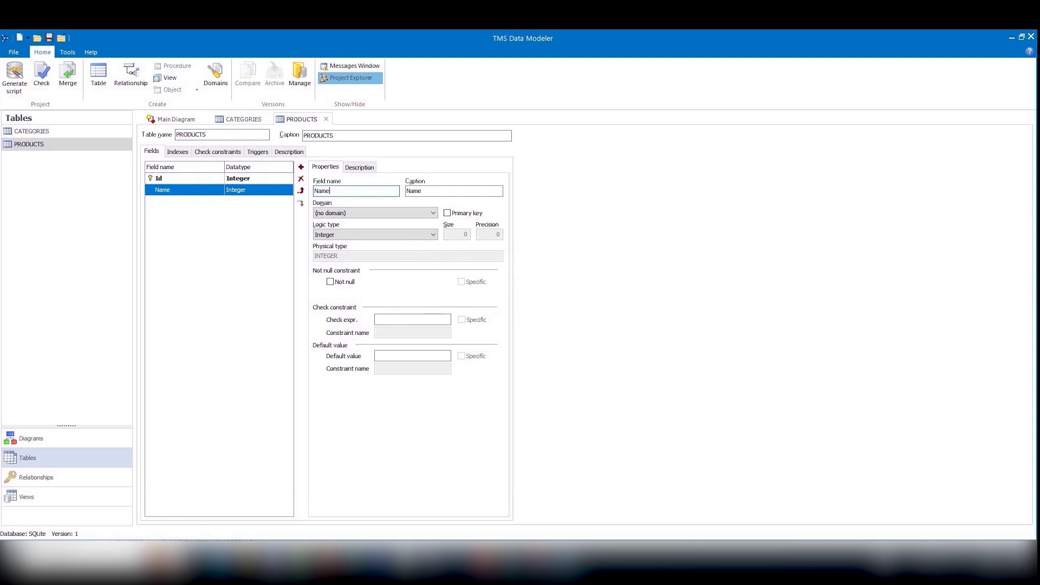
{"action": "left_click", "coordinate": [41, 72]}
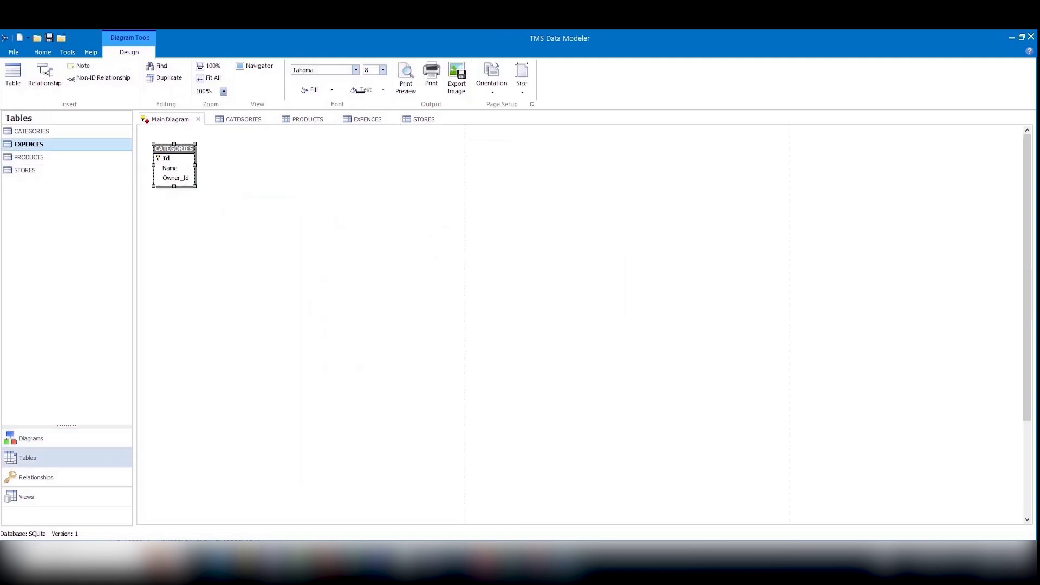
Add the CATEGORIES_PRODUCTS and PRODUCTS_EXPENCES relationships on the diagram
{"action": "left_click", "coordinate": [44, 72]}
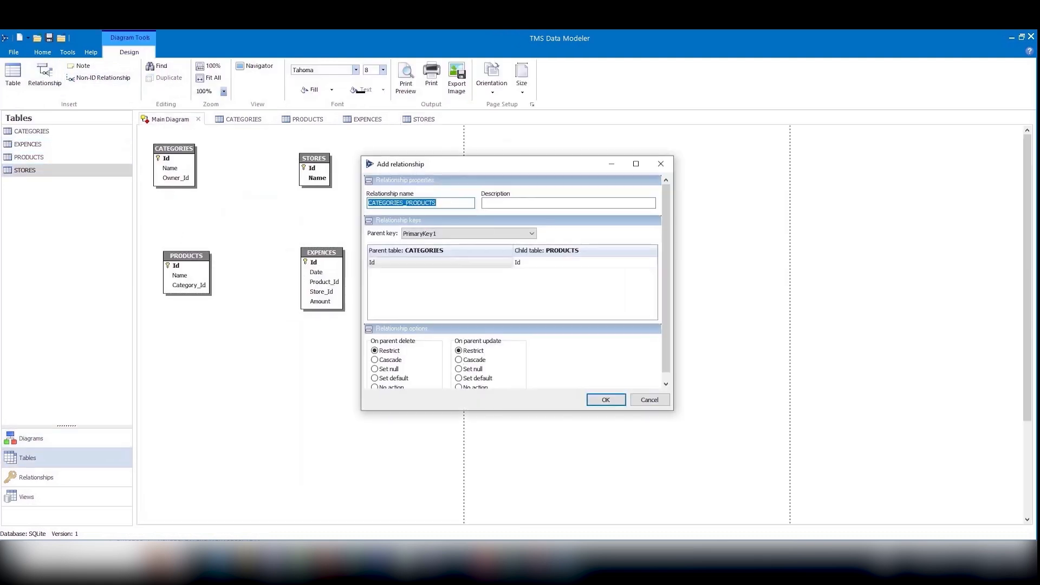
{"action": "left_click", "coordinate": [605, 400]}
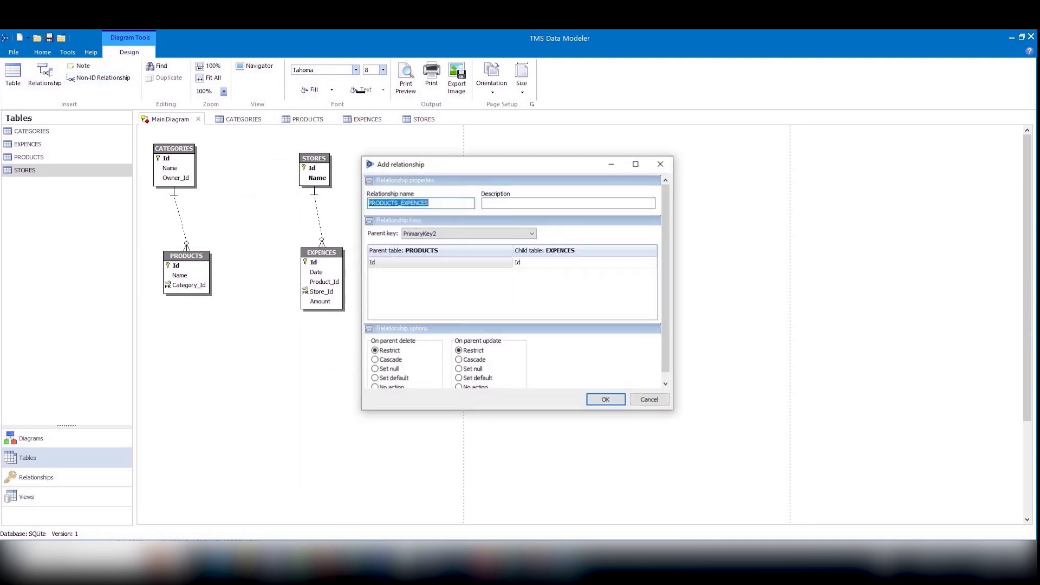
{"action": "left_click", "coordinate": [605, 400]}
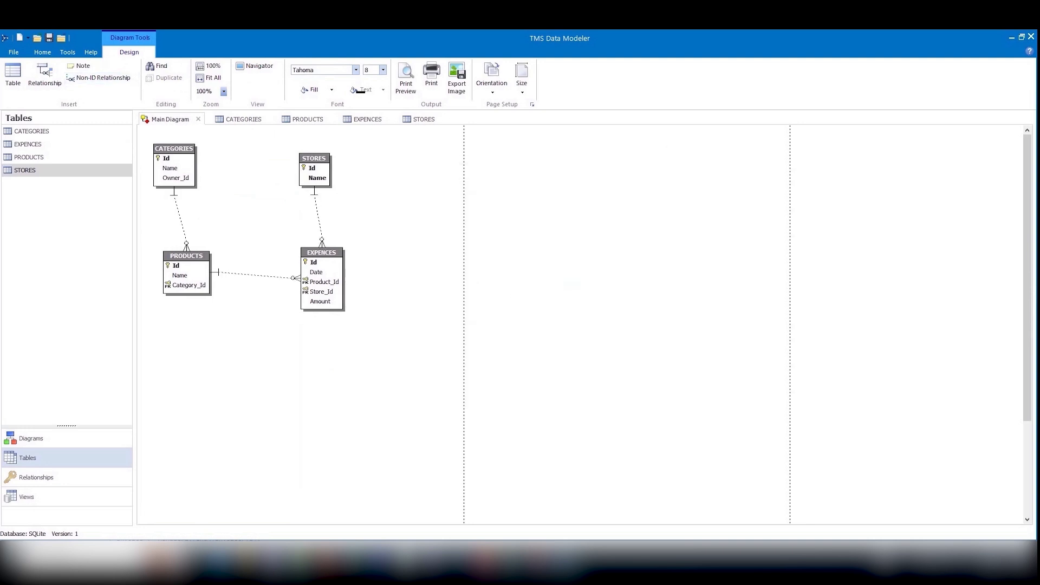
{"action": "left_click", "coordinate": [68, 53]}
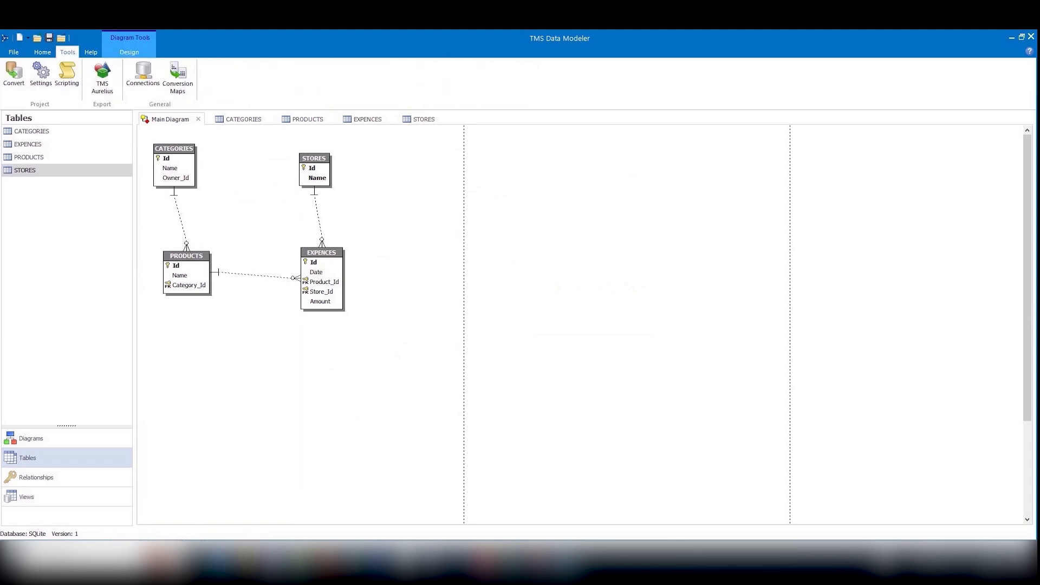
Export the model as TMS Aurelius classes into the DBSchema unit
{"action": "left_click", "coordinate": [102, 75]}
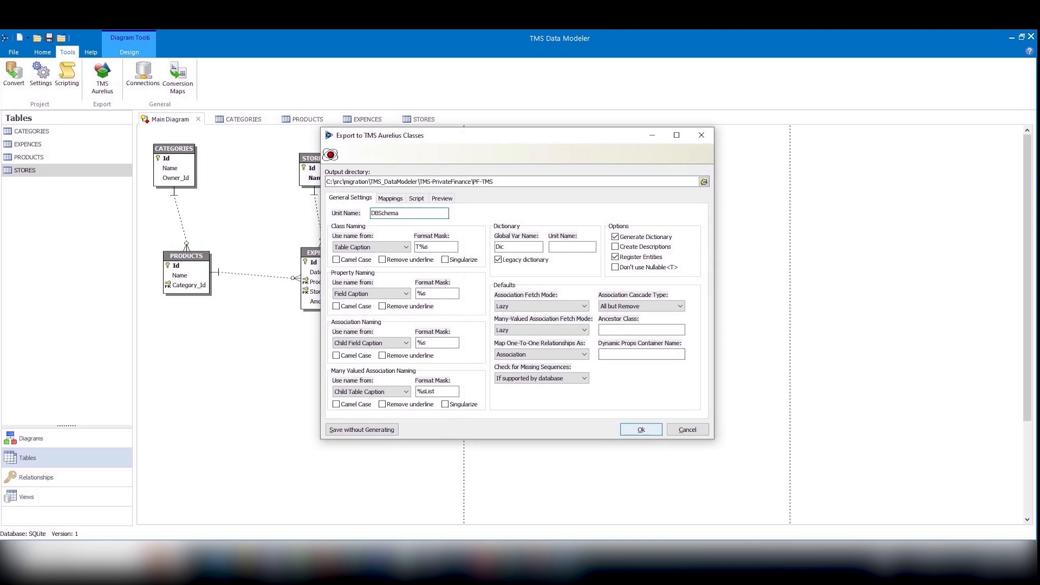
{"action": "left_click", "coordinate": [688, 429]}
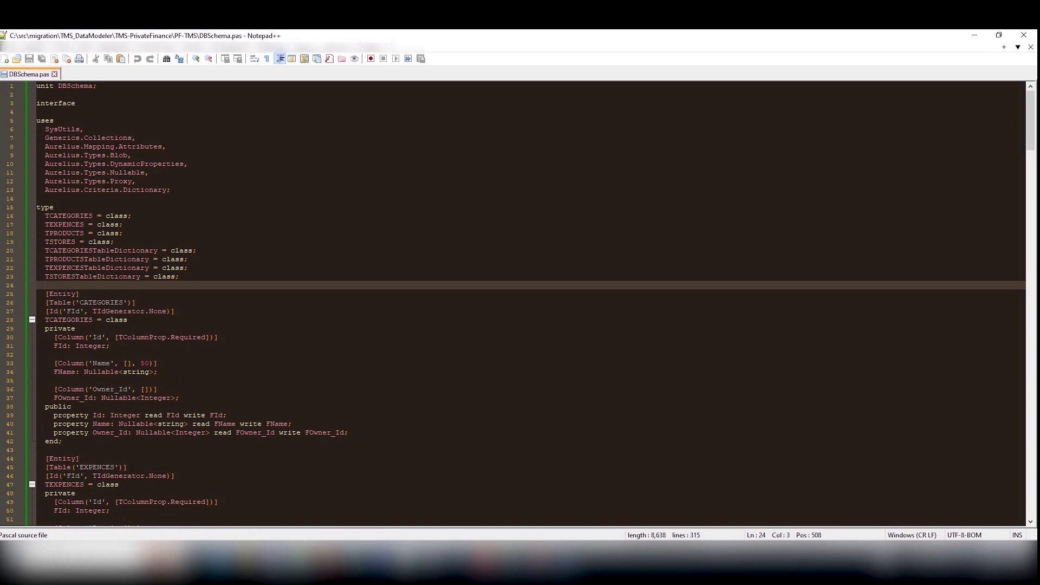
Scroll through DBSchema.pas reviewing the generated entity and dictionary classes
{"action": "scroll", "scroll_direction": "down", "scroll_amount": 3}
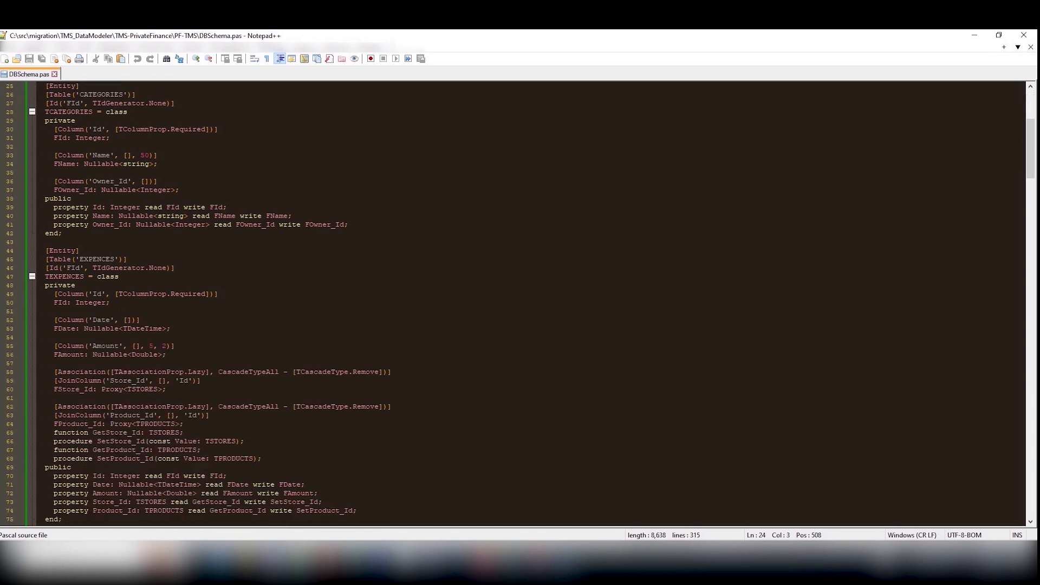
{"action": "scroll", "scroll_direction": "down", "scroll_amount": 3}
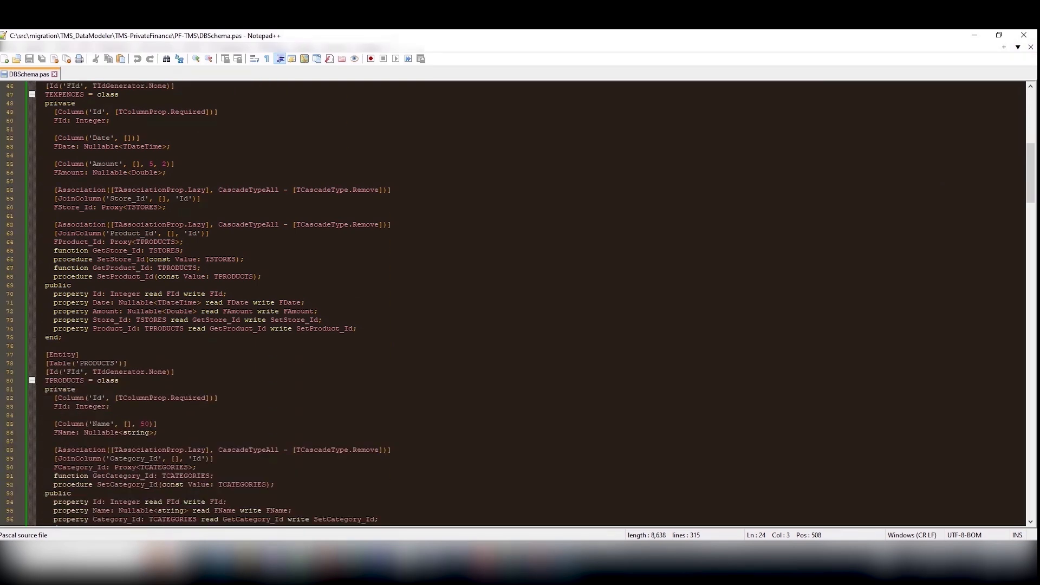
{"action": "scroll", "scroll_direction": "down", "scroll_amount": 3}
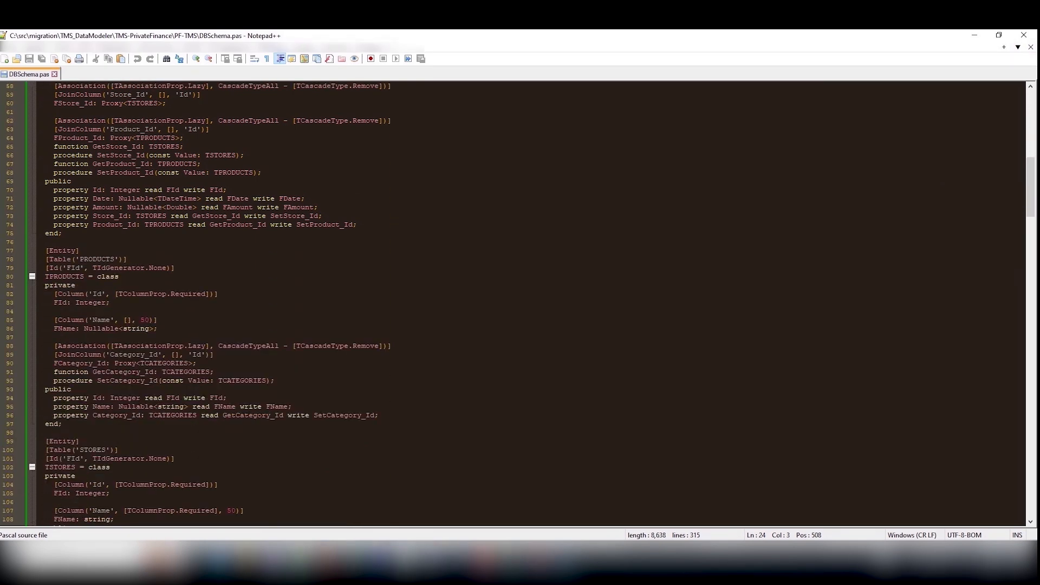
{"action": "scroll", "scroll_direction": "down", "scroll_amount": 3}
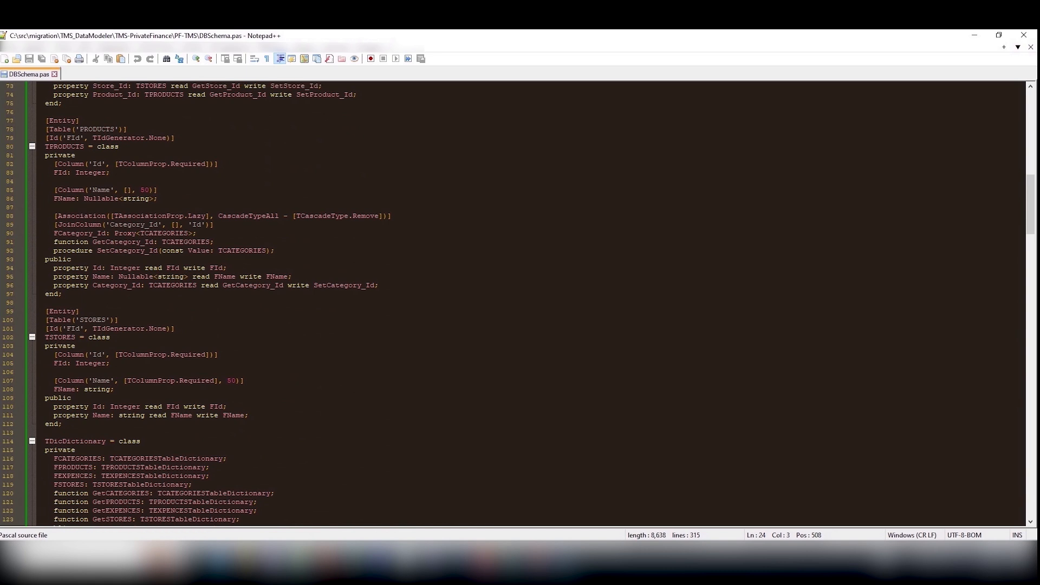
{"action": "scroll", "scroll_direction": "down", "scroll_amount": 3}
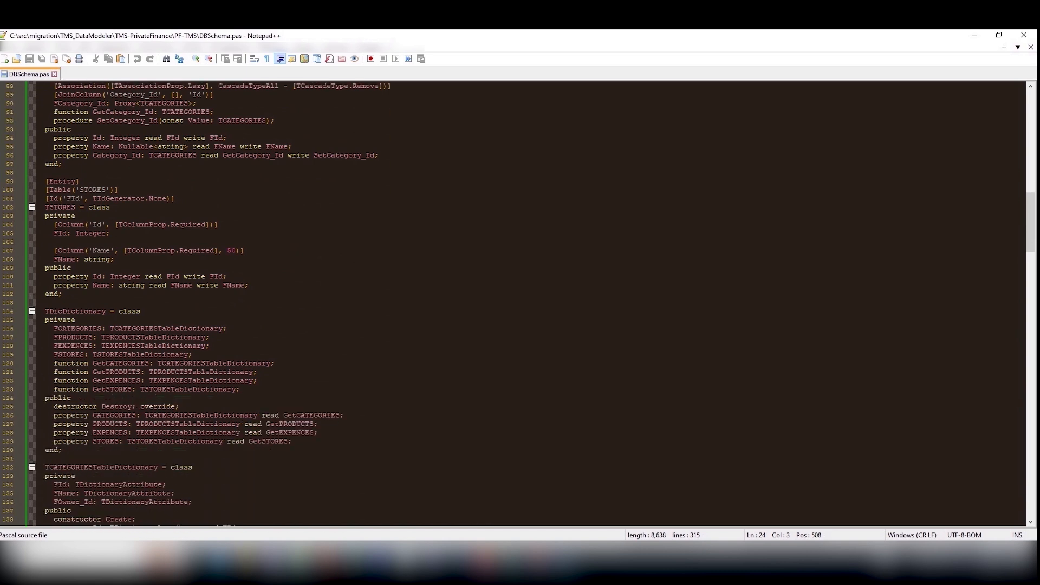
{"action": "scroll", "scroll_direction": "down", "scroll_amount": 3}
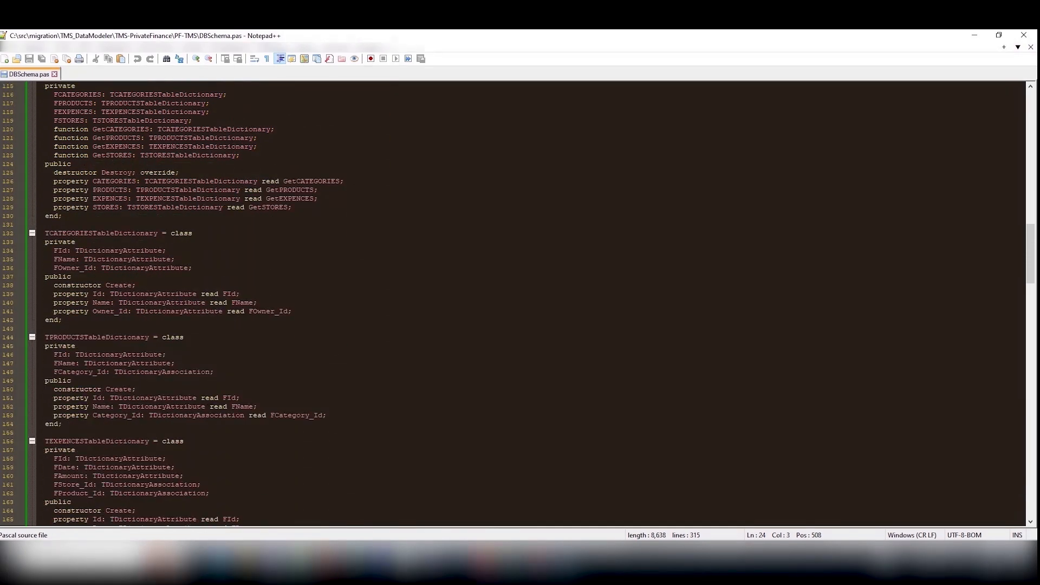
{"action": "scroll", "scroll_direction": "down", "scroll_amount": 3}
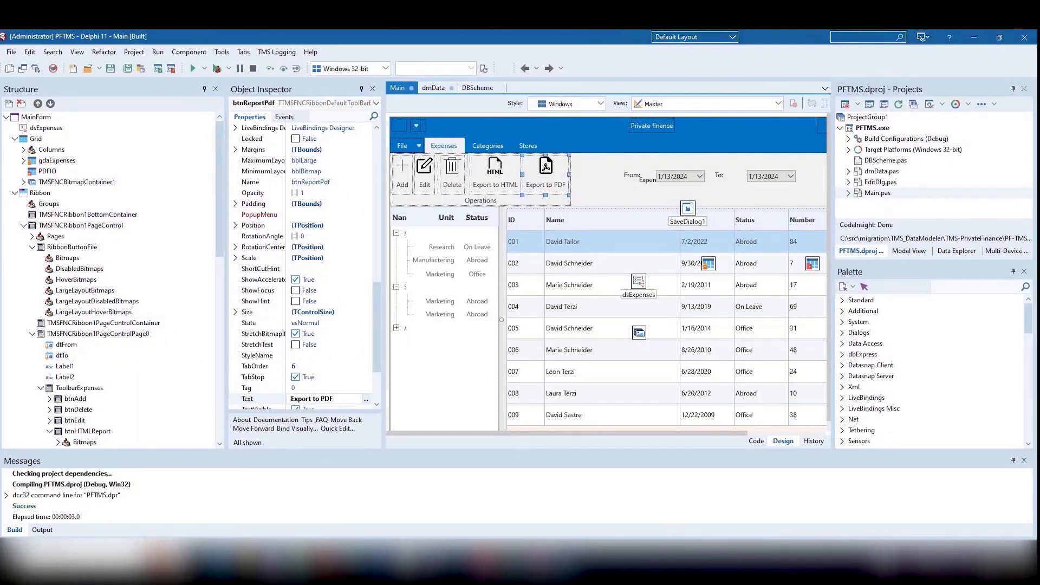
Review the DBScheme unit's generated TCategory entity mapping for CATEGORIES
{"action": "left_click", "coordinate": [477, 88]}
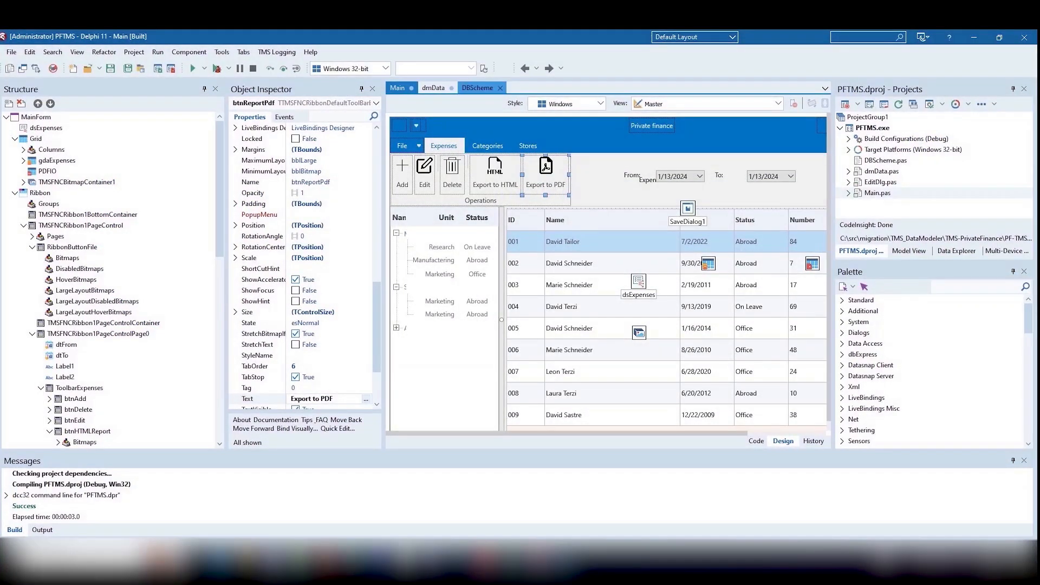
{"action": "left_click", "coordinate": [476, 88]}
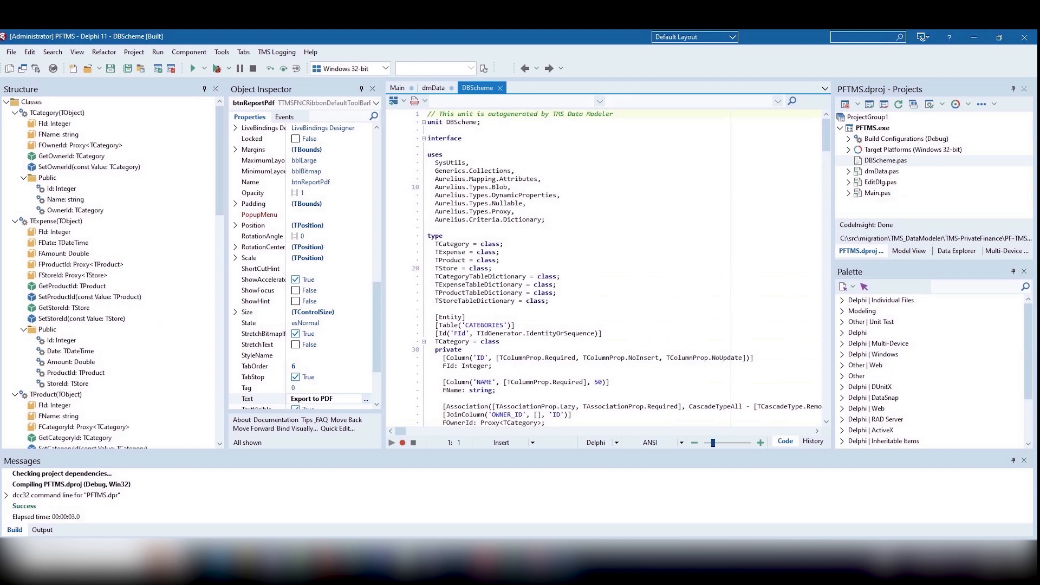
{"action": "scroll", "scroll_direction": "down", "scroll_amount": 3}
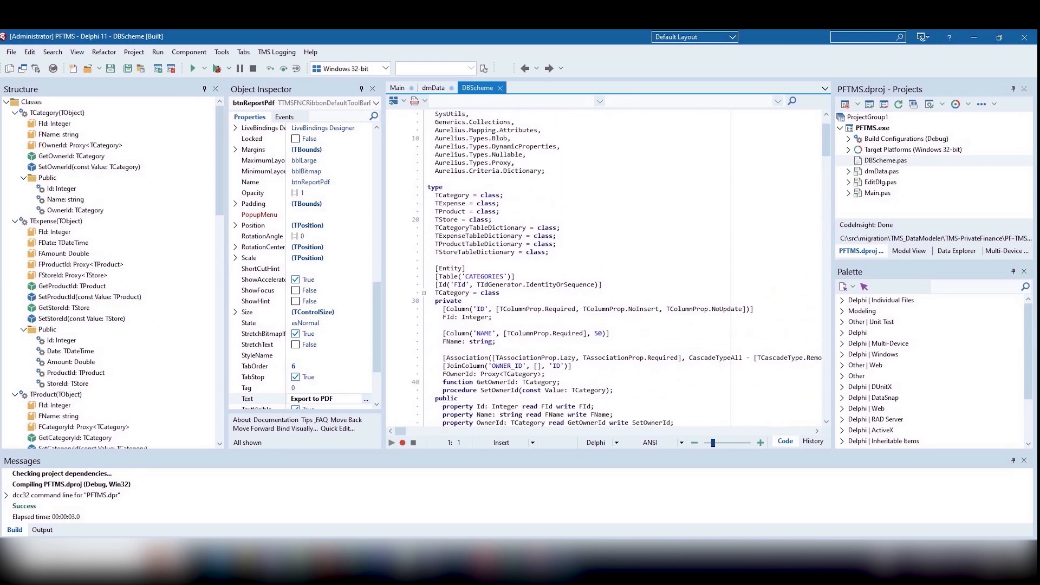
{"action": "mouse_move", "coordinate": [433, 86]}
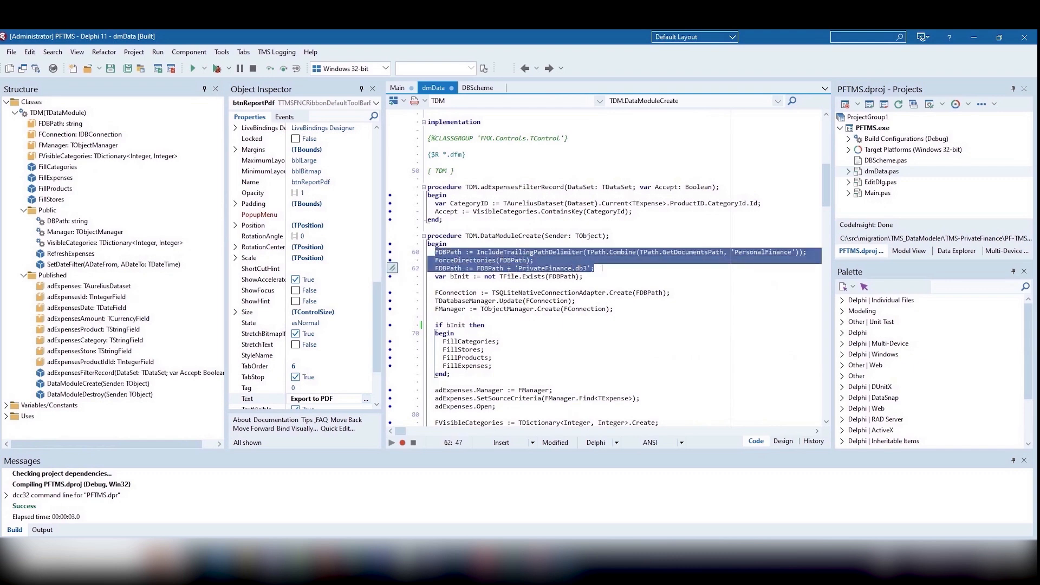
Scroll through the DataModuleCreate code of the dmData module
{"action": "left_click", "coordinate": [572, 349]}
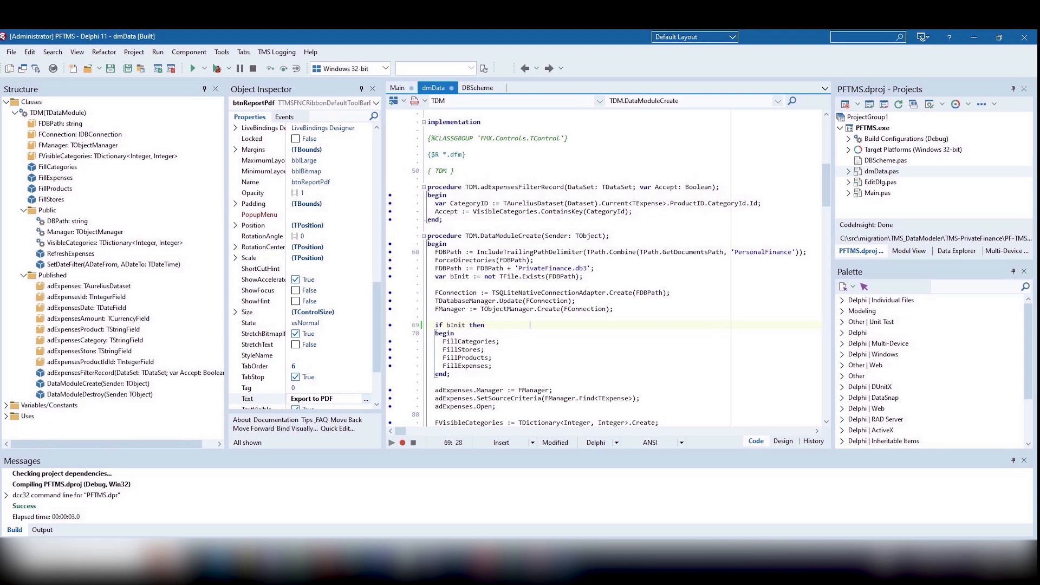
{"action": "scroll", "scroll_direction": "down", "scroll_amount": 3}
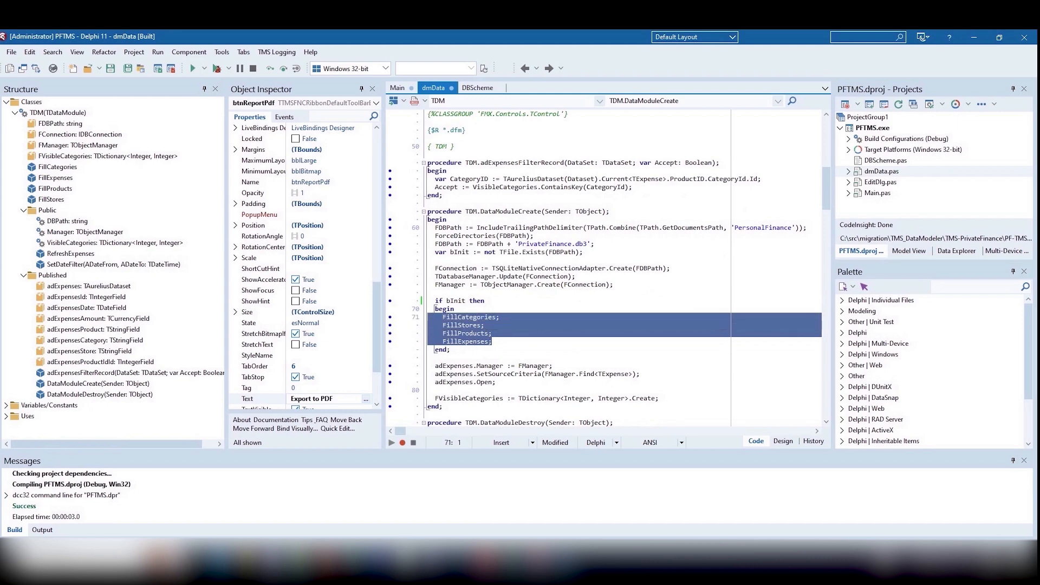
{"action": "scroll", "scroll_direction": "down", "scroll_amount": 3}
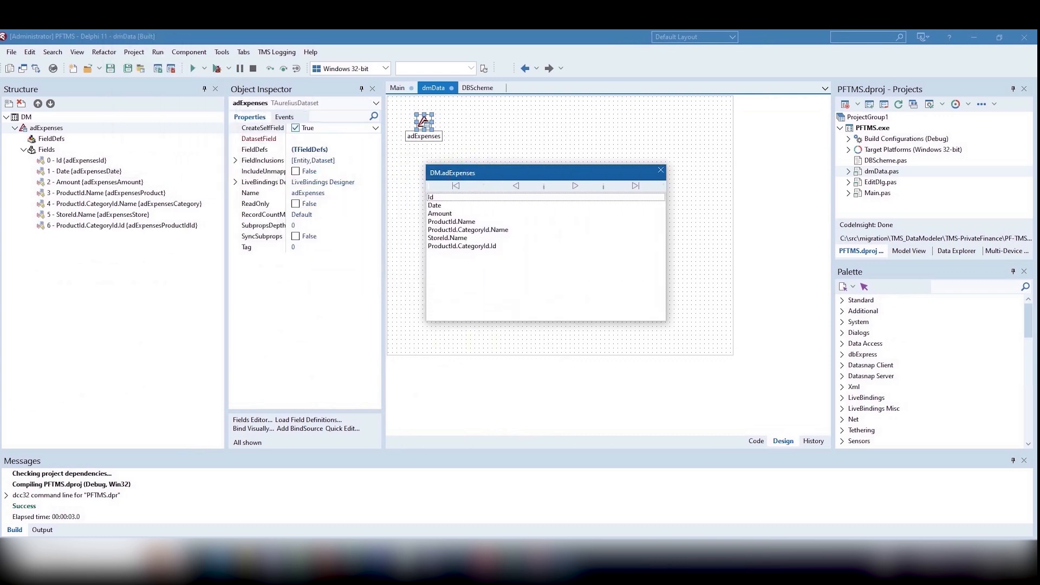
Review the Date, ProductId.Name and ProductId.CategoryId.Name fields, then return to the Main form
{"action": "left_click", "coordinate": [435, 205]}
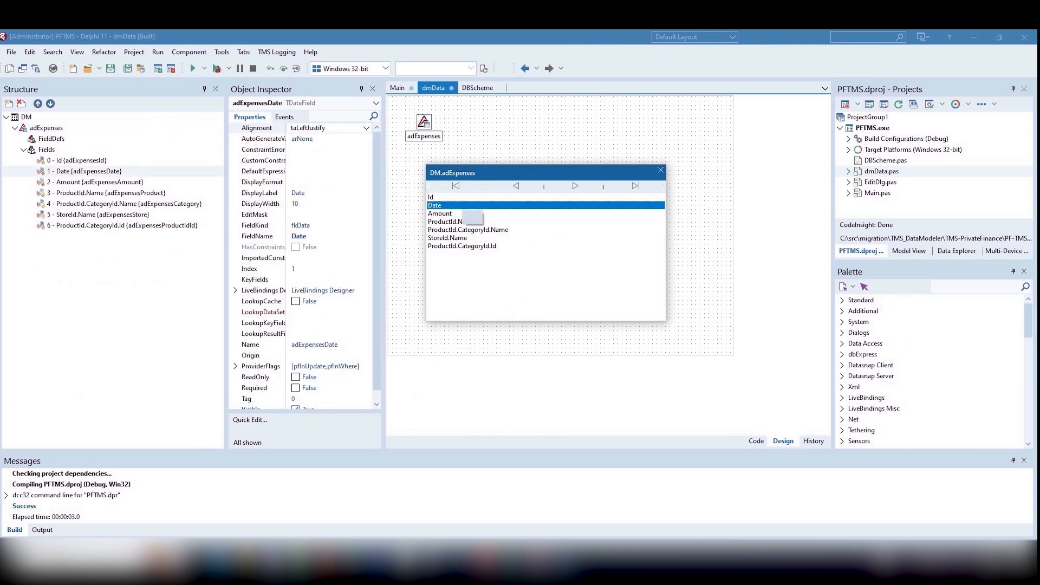
{"action": "left_click", "coordinate": [451, 221]}
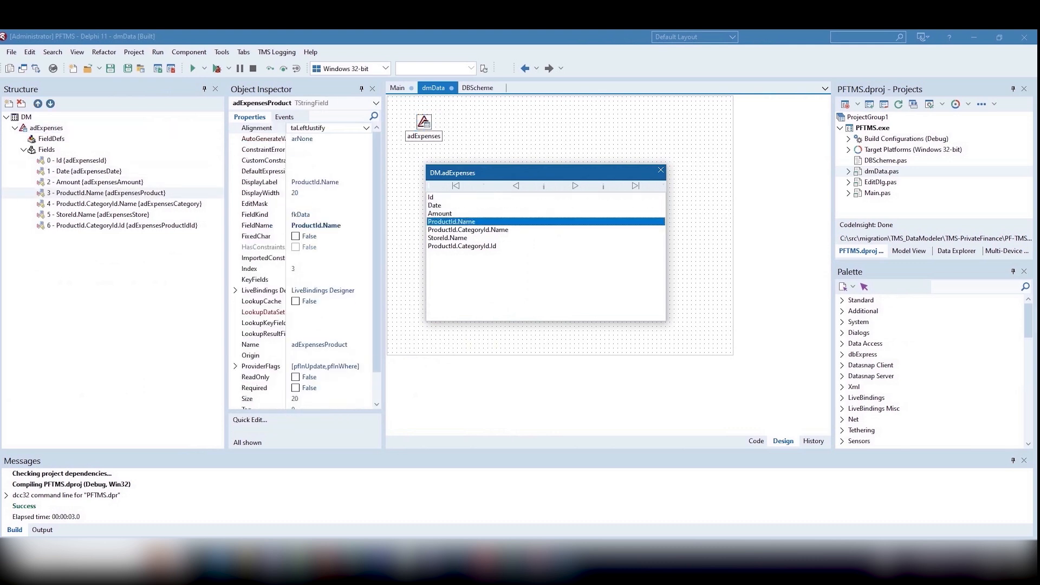
{"action": "left_click", "coordinate": [468, 230]}
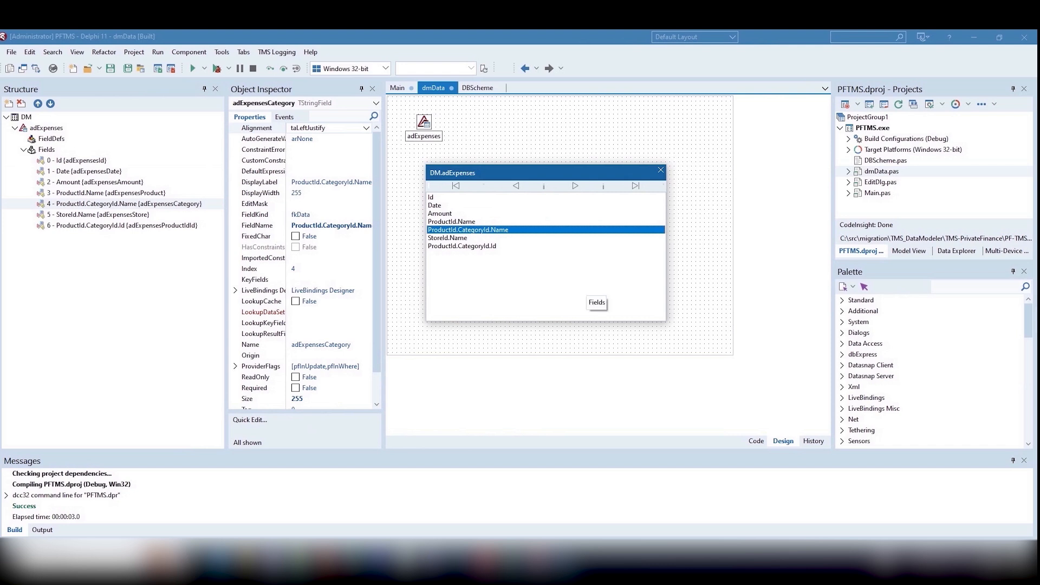
{"action": "left_click", "coordinate": [463, 246]}
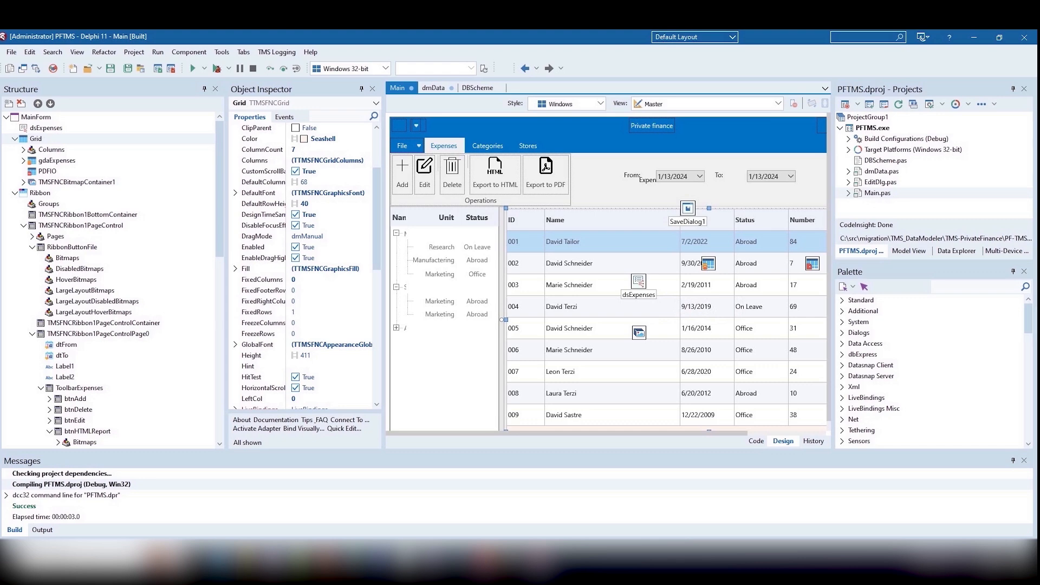
Show the Ribbon component's properties in the Object Inspector
{"action": "left_click", "coordinate": [40, 193]}
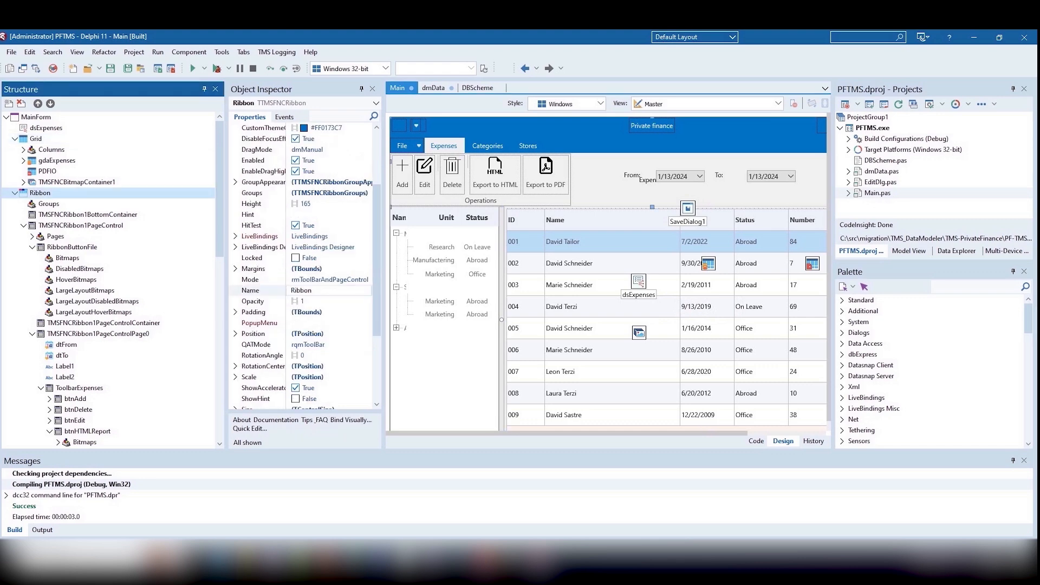
{"action": "mouse_move", "coordinate": [618, 461]}
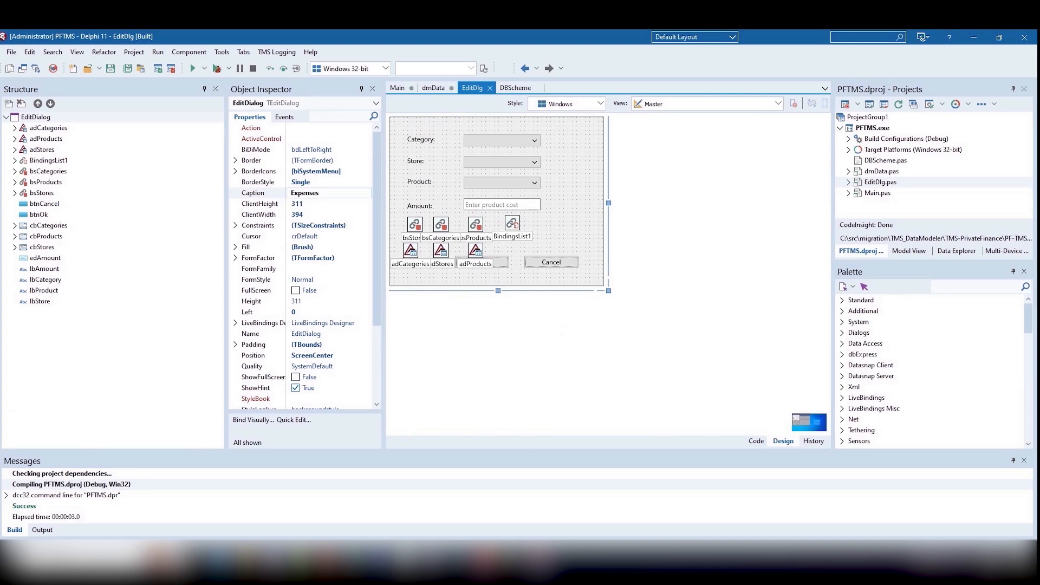
Select the EditDialog form on the EditDlg designer tab
{"action": "left_click", "coordinate": [755, 442]}
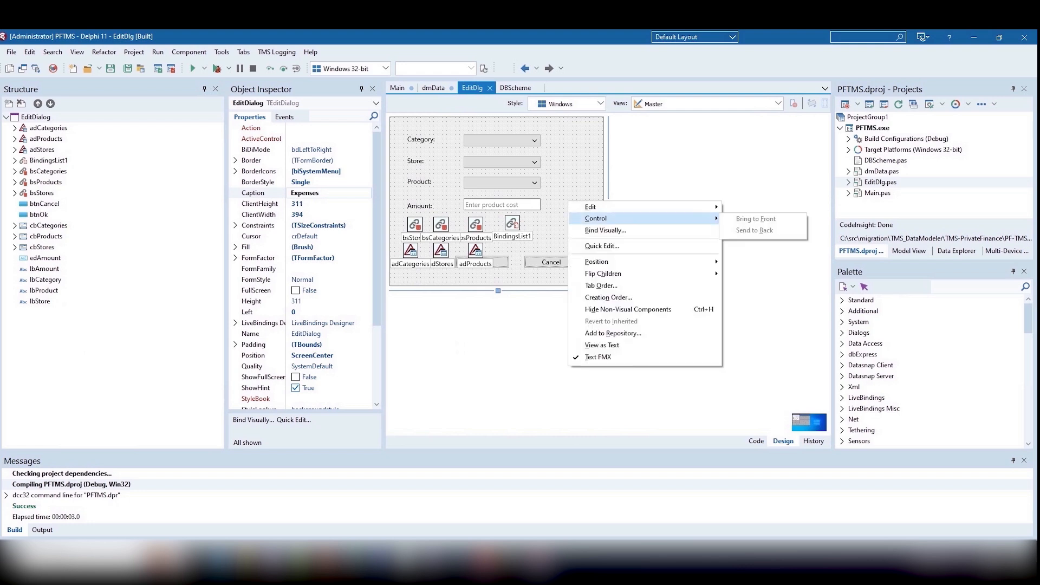
{"action": "mouse_move", "coordinate": [603, 230]}
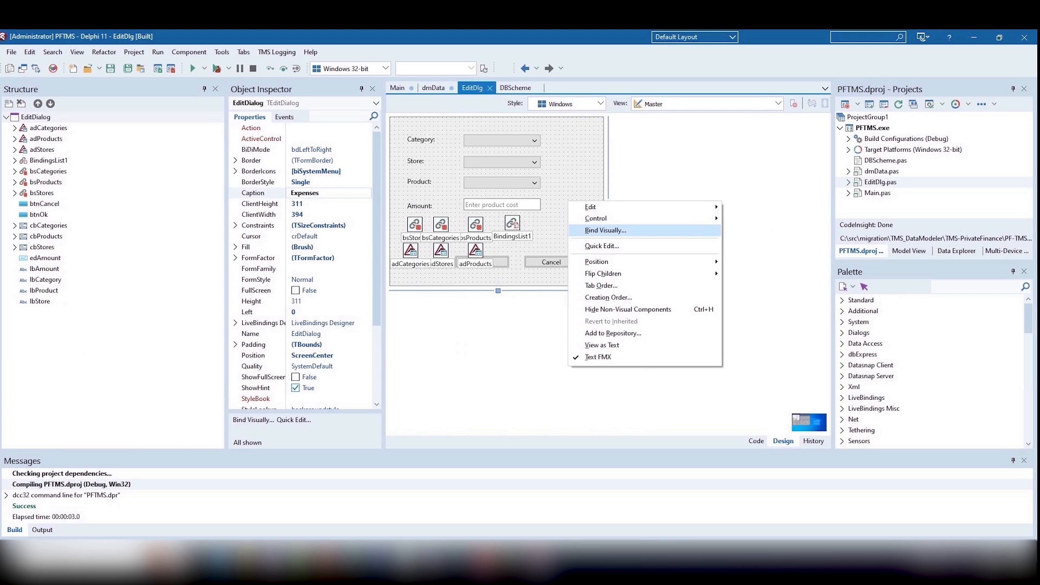
Bind bsStores, bsCategories and bsProducts Name fields to the combo boxes in the LiveBindings Designer
{"action": "left_click", "coordinate": [605, 230]}
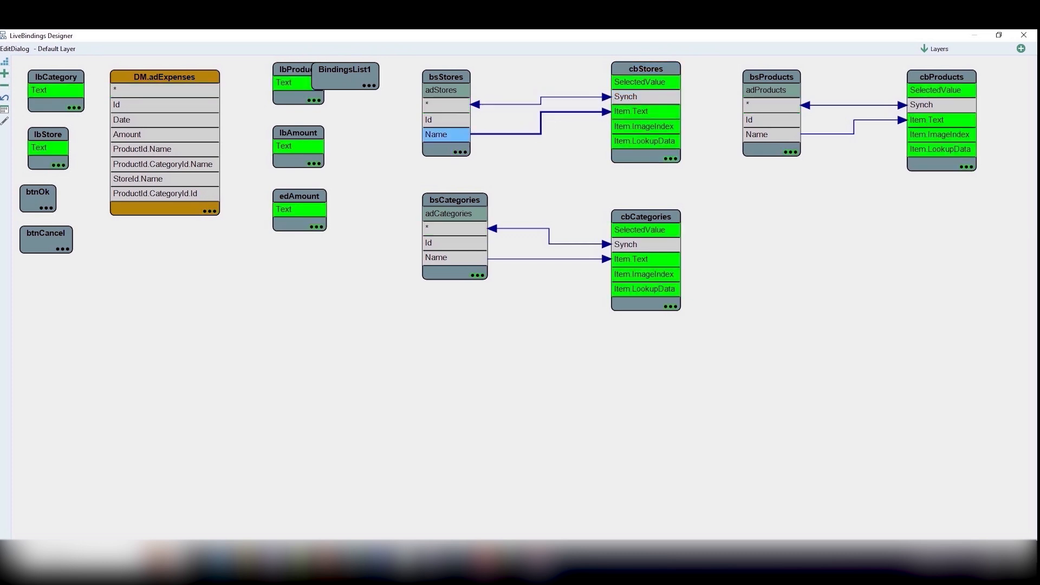
{"action": "left_click", "coordinate": [644, 244]}
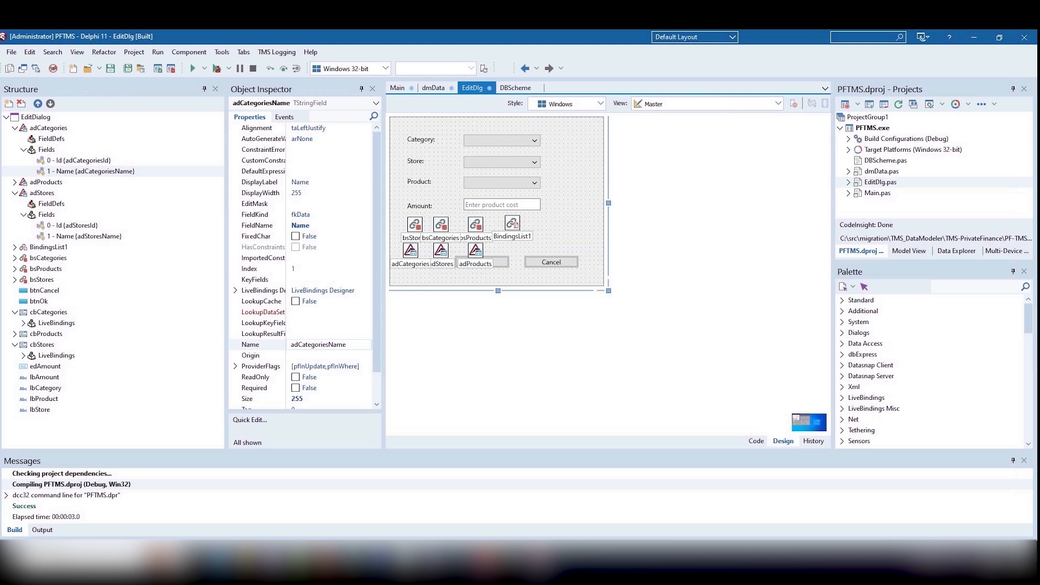
Select the cbCategories combo box, then return to the Main form designer
{"action": "left_click", "coordinate": [502, 140]}
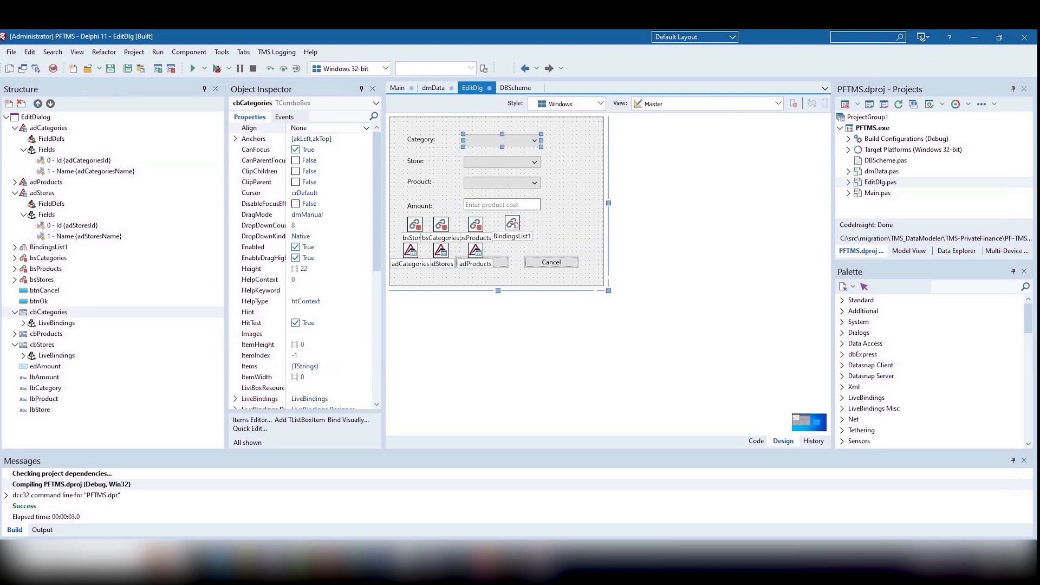
{"action": "left_click", "coordinate": [283, 117]}
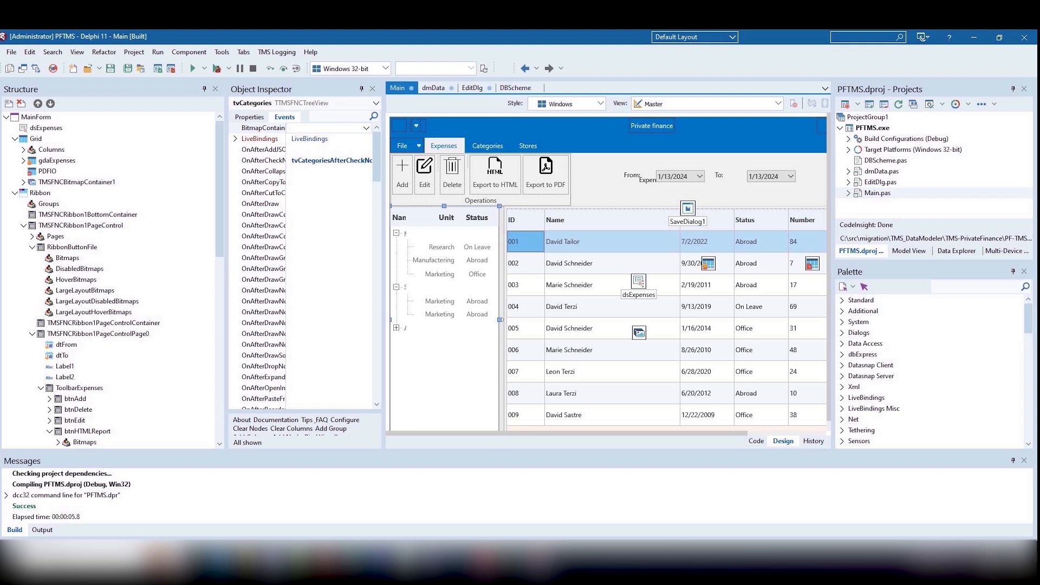
Review the btnHTMLReportClick and btnReportPdfClick handlers, then run the finance application
{"action": "left_click", "coordinate": [88, 430]}
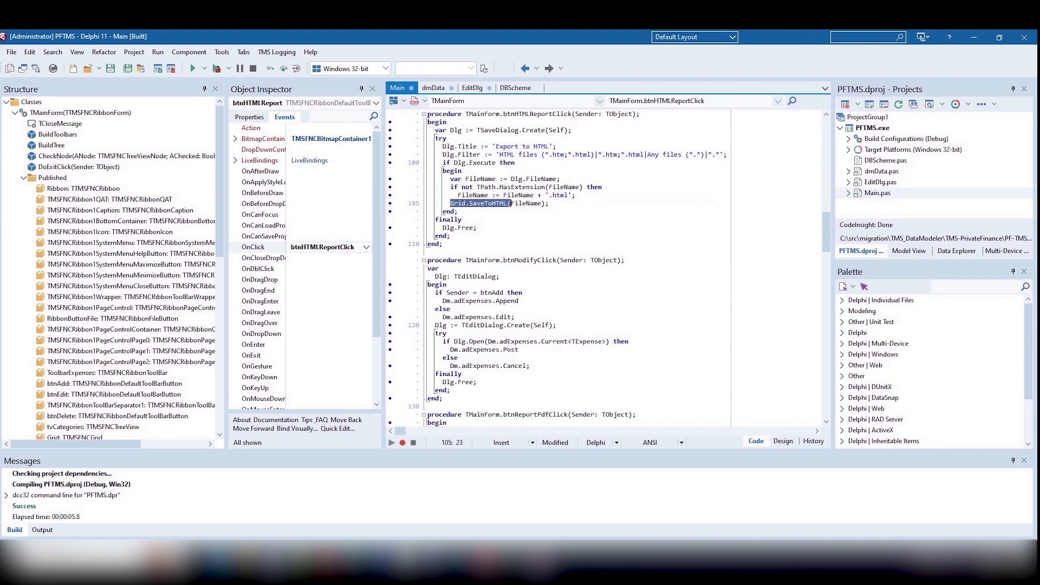
{"action": "left_click", "coordinate": [782, 441]}
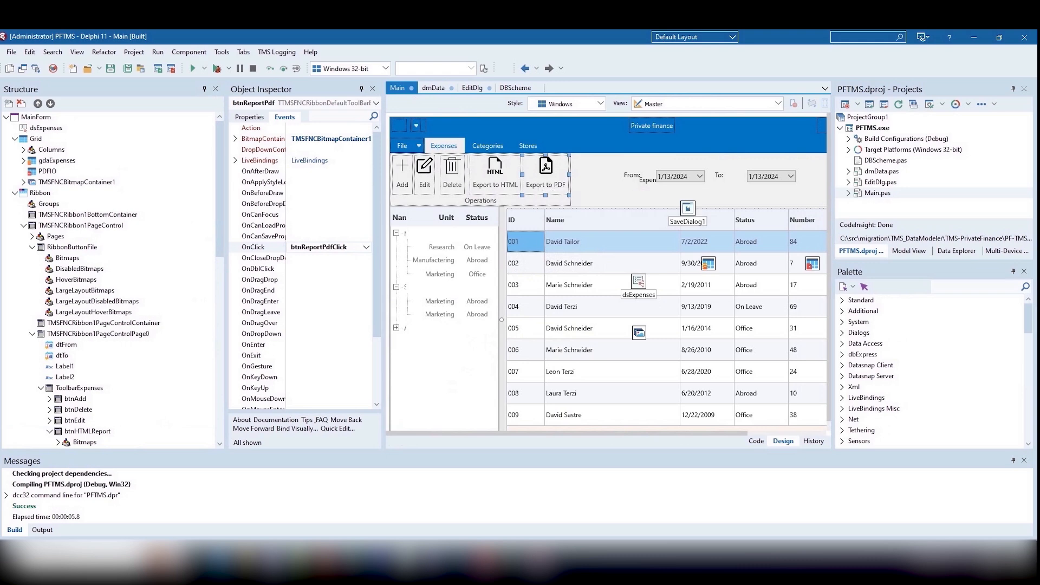
{"action": "left_click", "coordinate": [756, 442]}
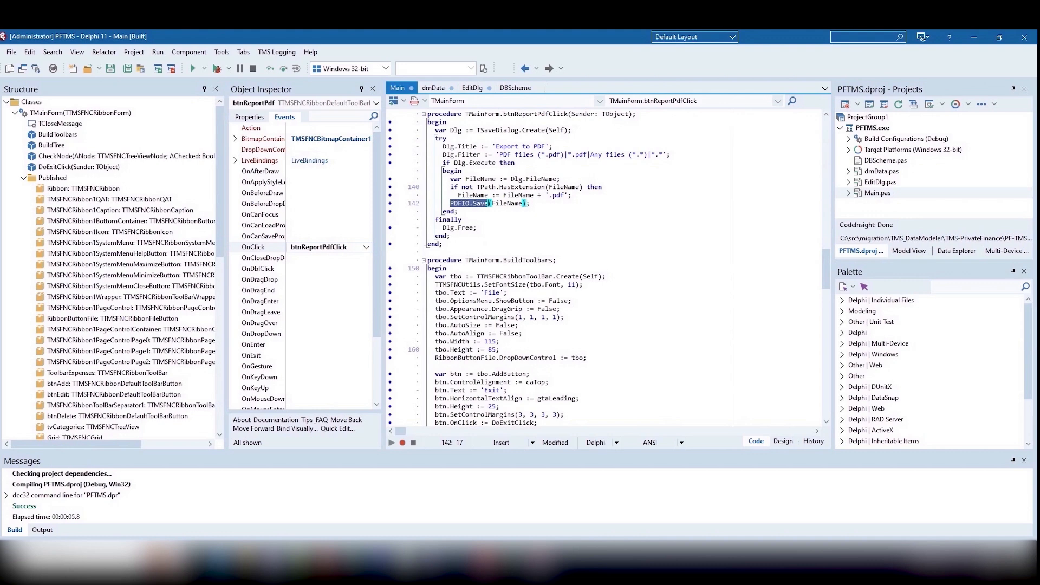
{"action": "left_click", "coordinate": [192, 67]}
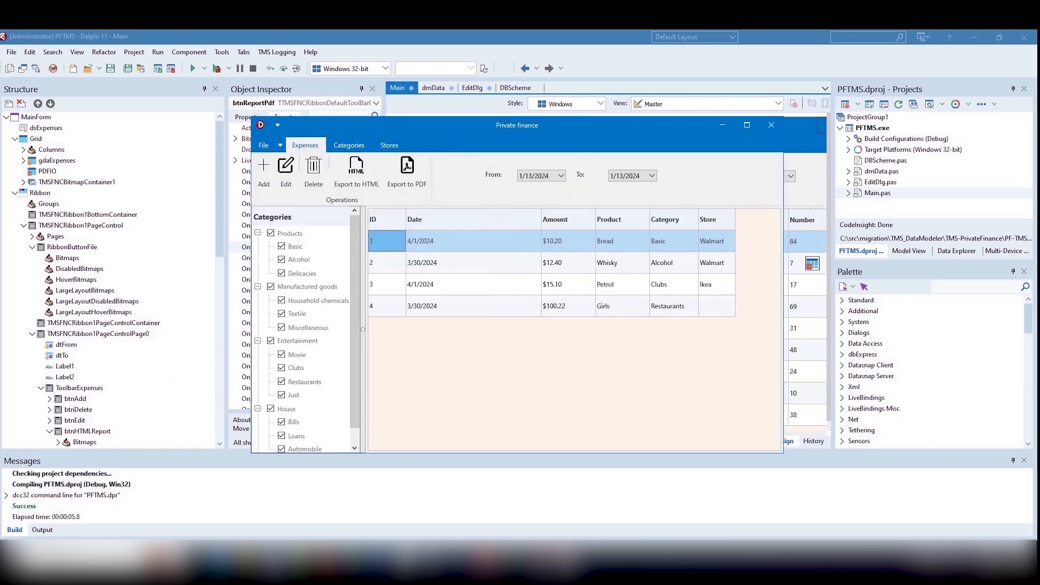
Export the expenses list to HTML from the running app and start the PDF export
{"action": "left_click", "coordinate": [355, 173]}
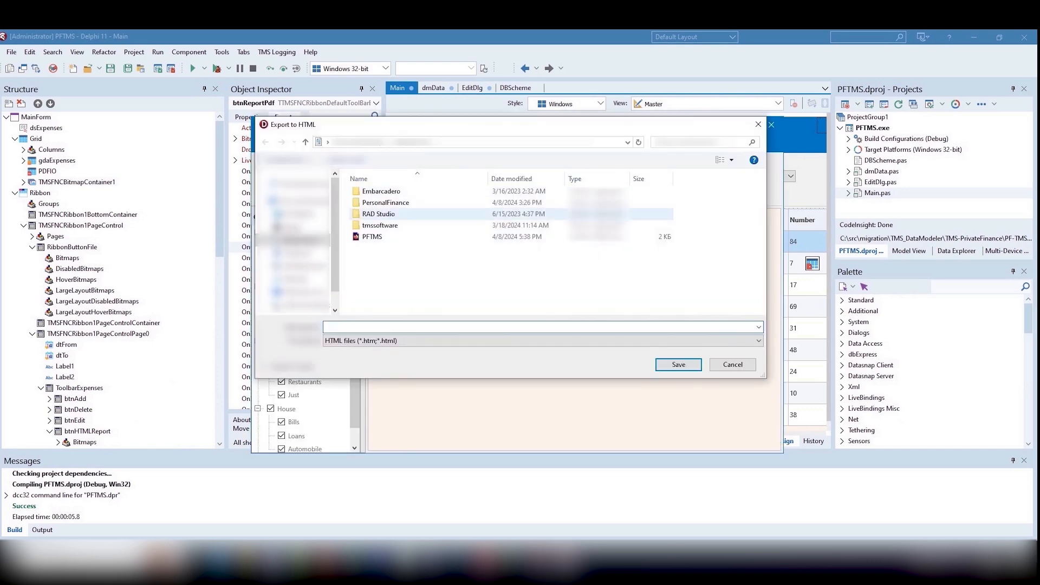
{"action": "left_click", "coordinate": [732, 364]}
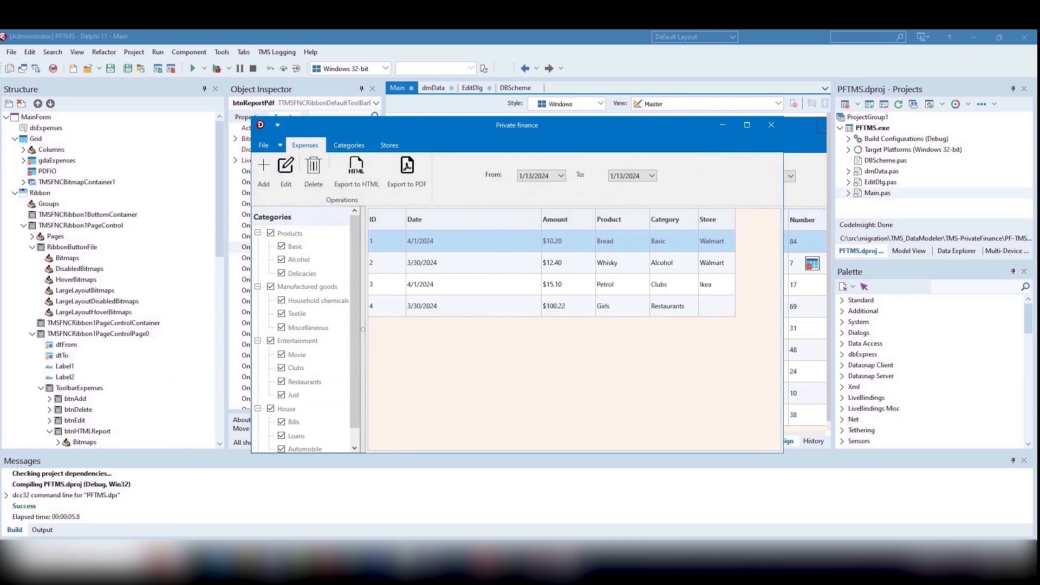
{"action": "left_click", "coordinate": [406, 172]}
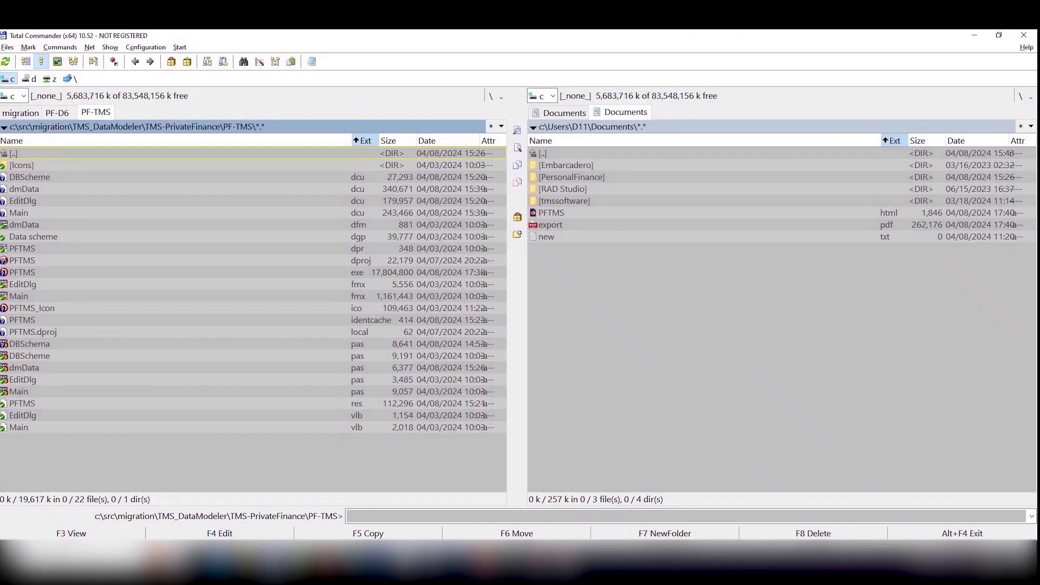
Open PFTMS.html and export.pdf from Documents, viewing the PDF in Microsoft Edge
{"action": "double_click", "coordinate": [551, 213]}
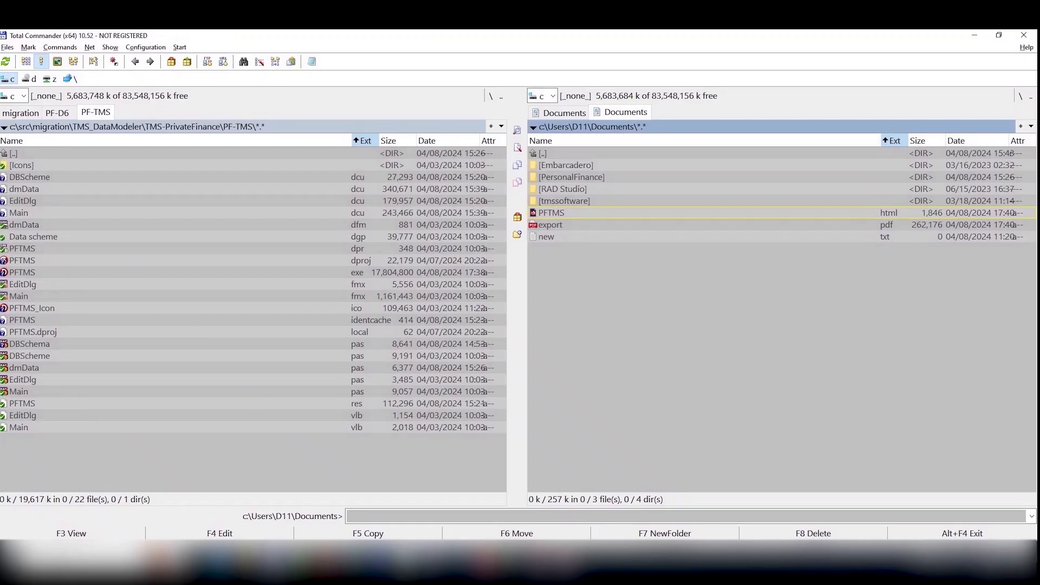
{"action": "double_click", "coordinate": [549, 225]}
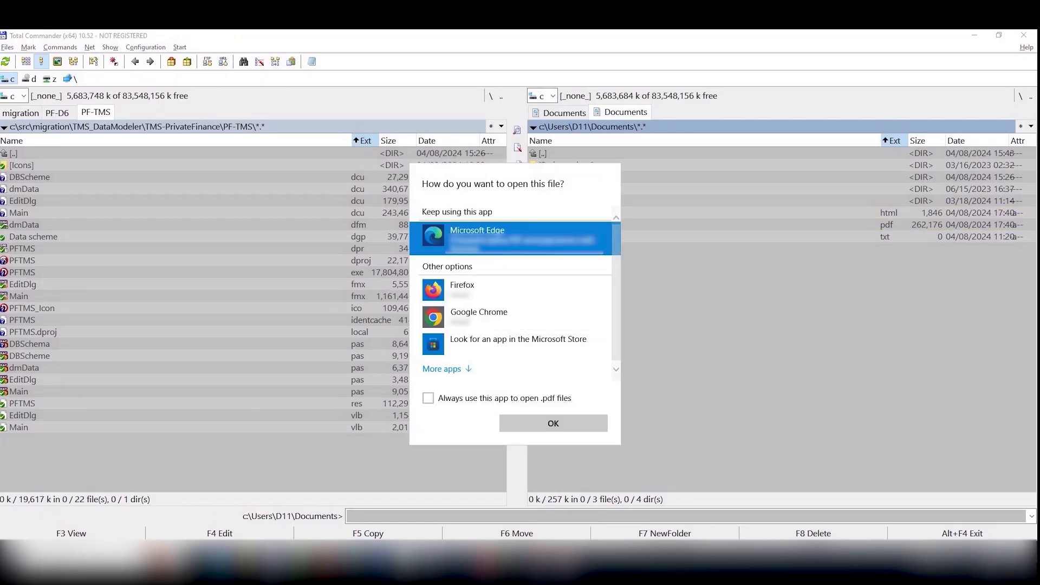
{"action": "left_click", "coordinate": [552, 423]}
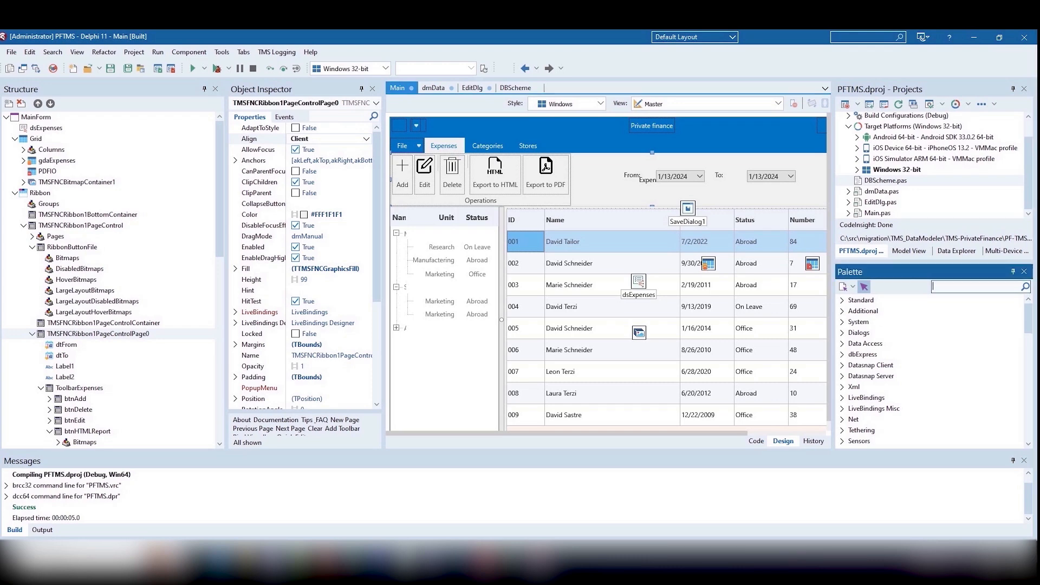
Search the Palette for 'ribbon', try adding TTMSFNCRibbon and dismiss the duplicate-name error
{"action": "type", "text": "ribbon"}
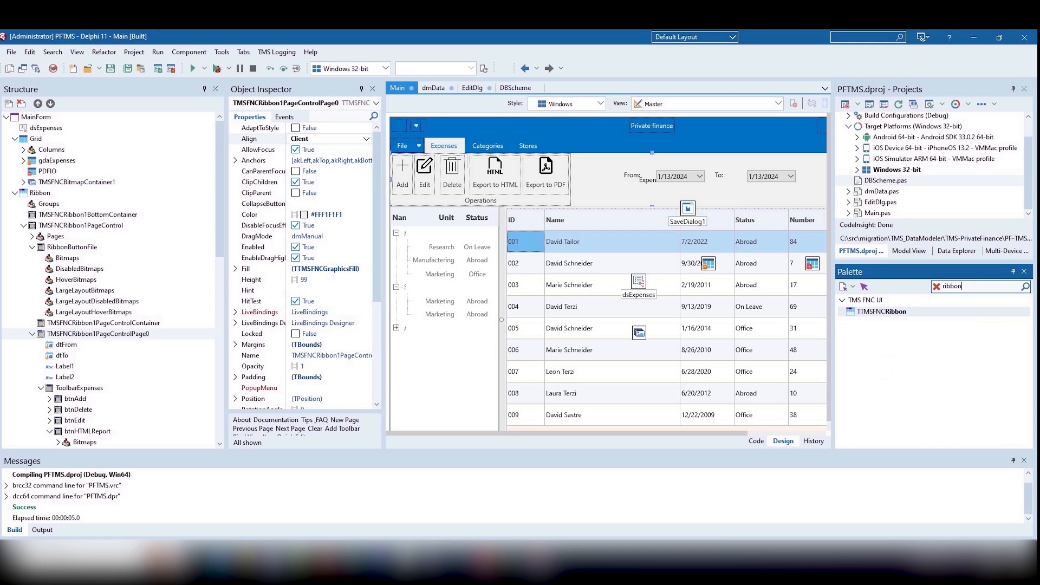
{"action": "mouse_move", "coordinate": [689, 209]}
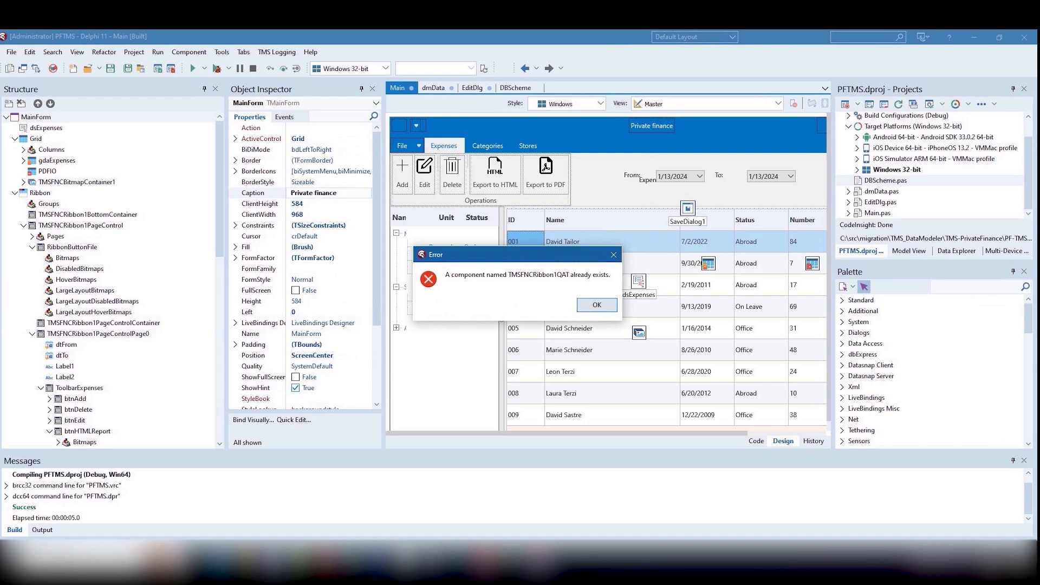
{"action": "left_click", "coordinate": [595, 305]}
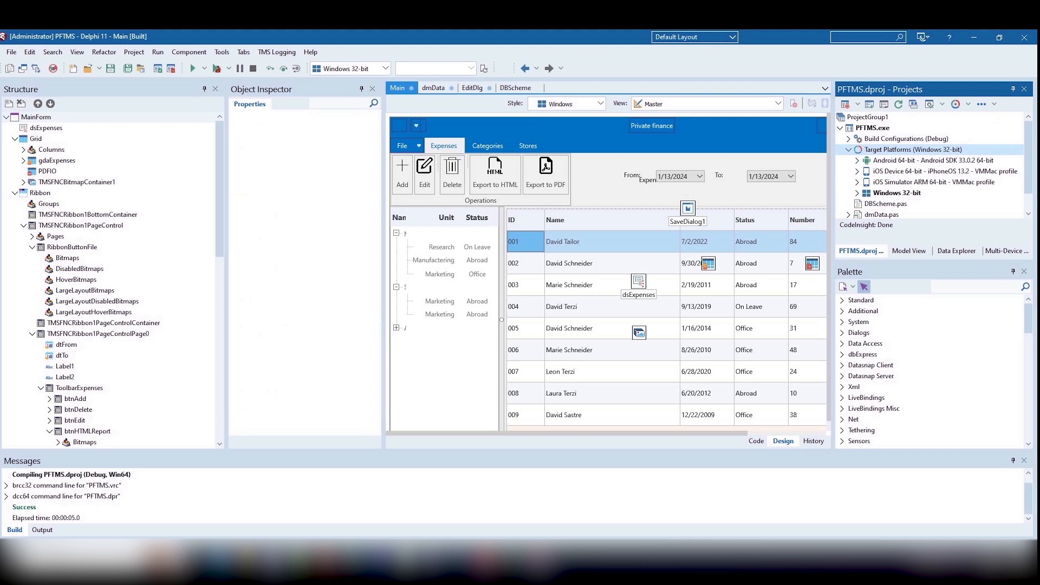
Add Windows 64-bit as an active target platform alongside Windows 32-bit via Add Platform
{"action": "right_click", "coordinate": [900, 150]}
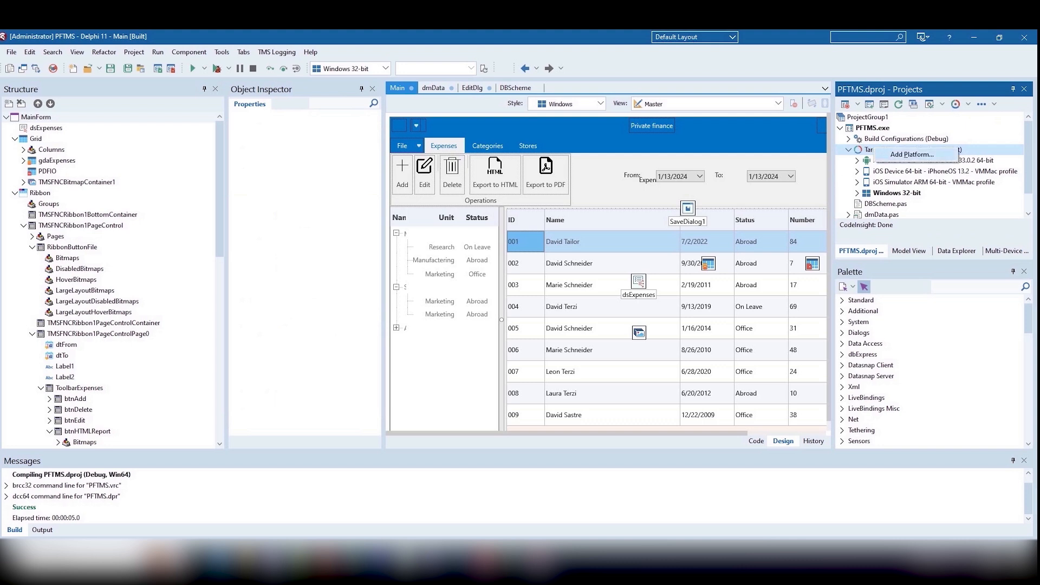
{"action": "left_click", "coordinate": [911, 154]}
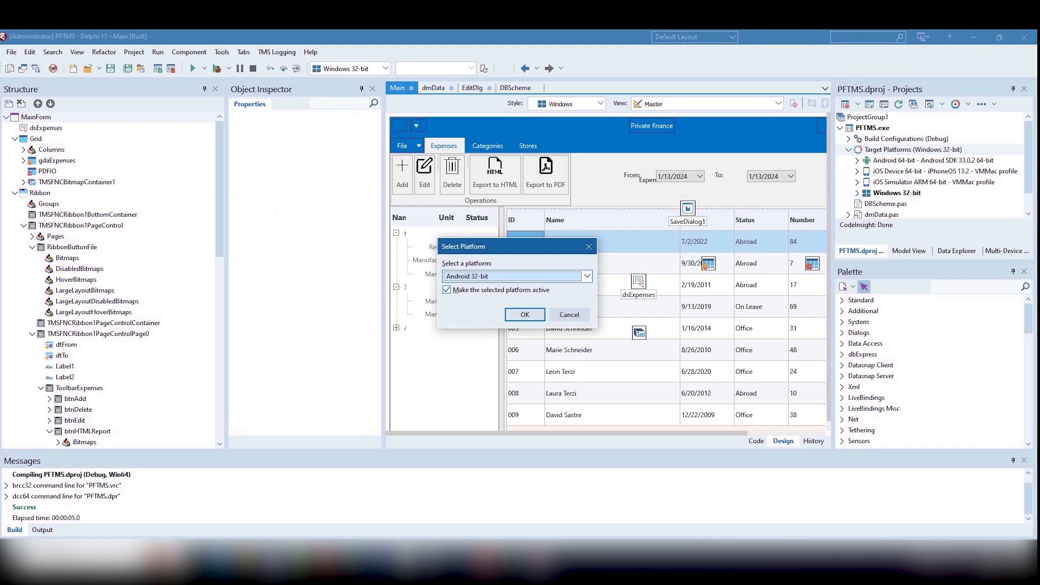
{"action": "left_click", "coordinate": [516, 277]}
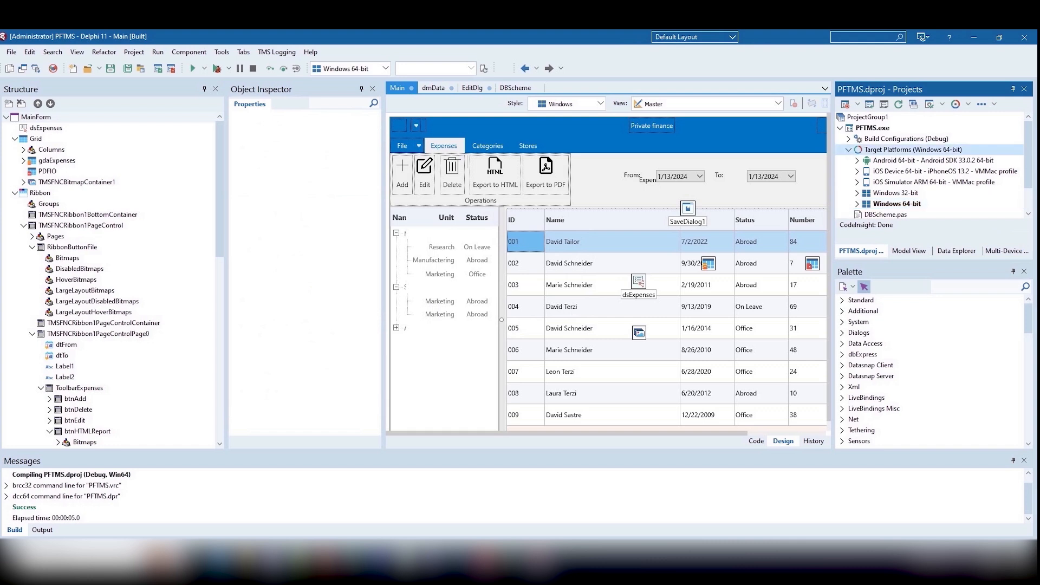
{"action": "left_click", "coordinate": [936, 160]}
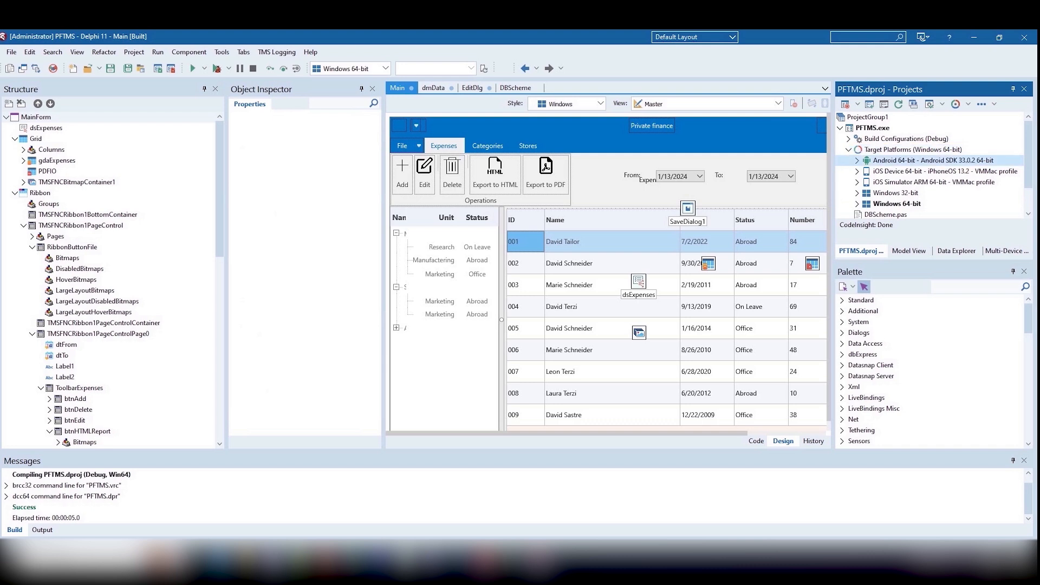